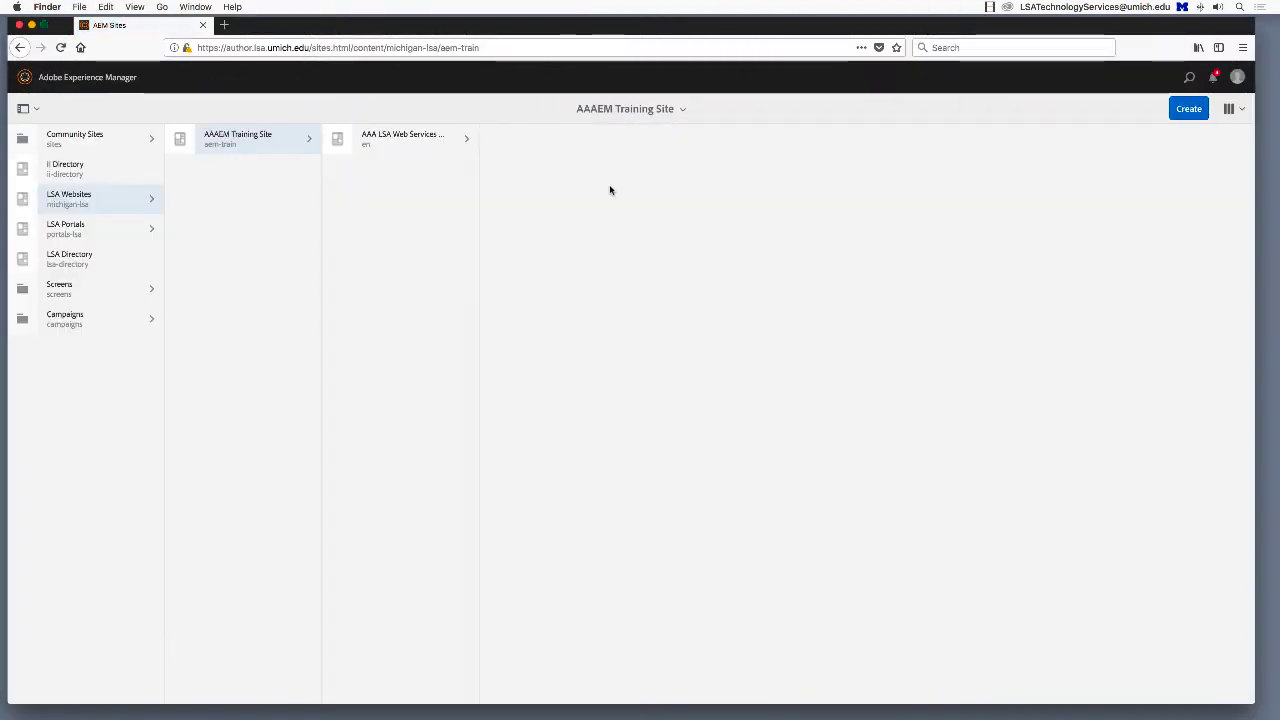
pyautogui.moveTo(501, 154)
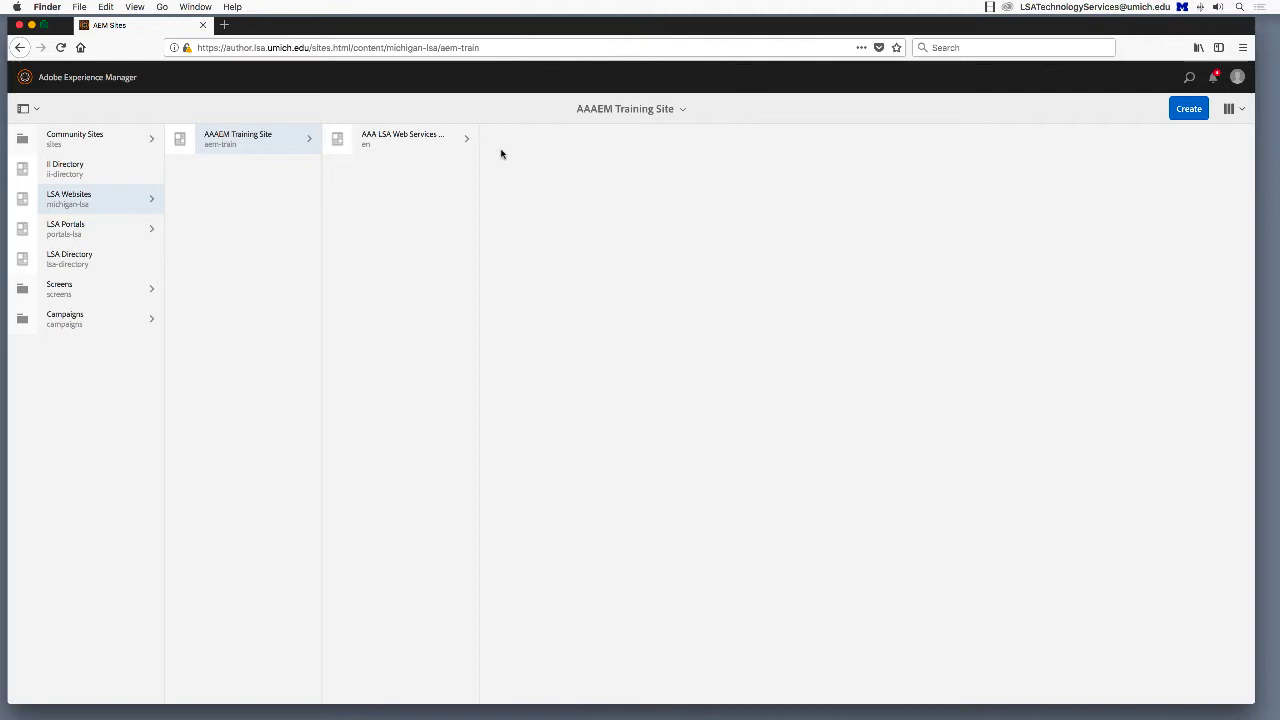
pyautogui.moveTo(445, 148)
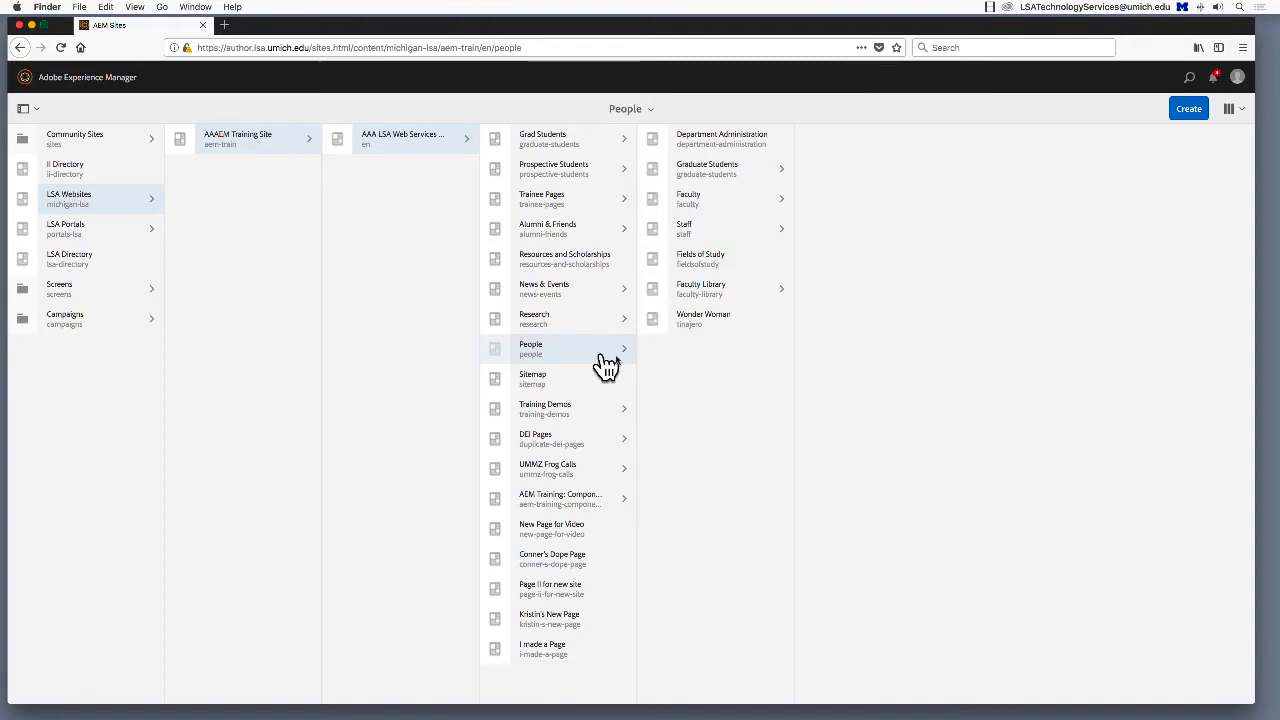
pyautogui.moveTo(710, 170)
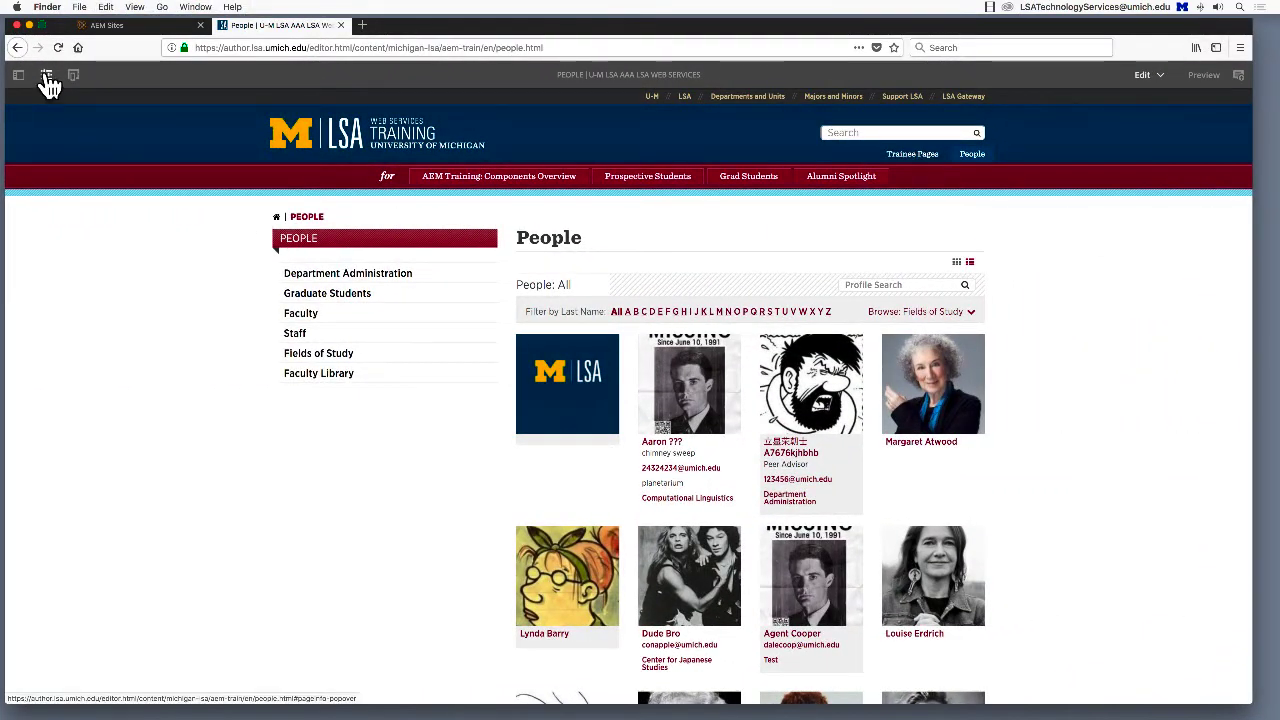
# Go to Projects and open the AEM Training Website project dashboard.
pyautogui.click(46, 75)
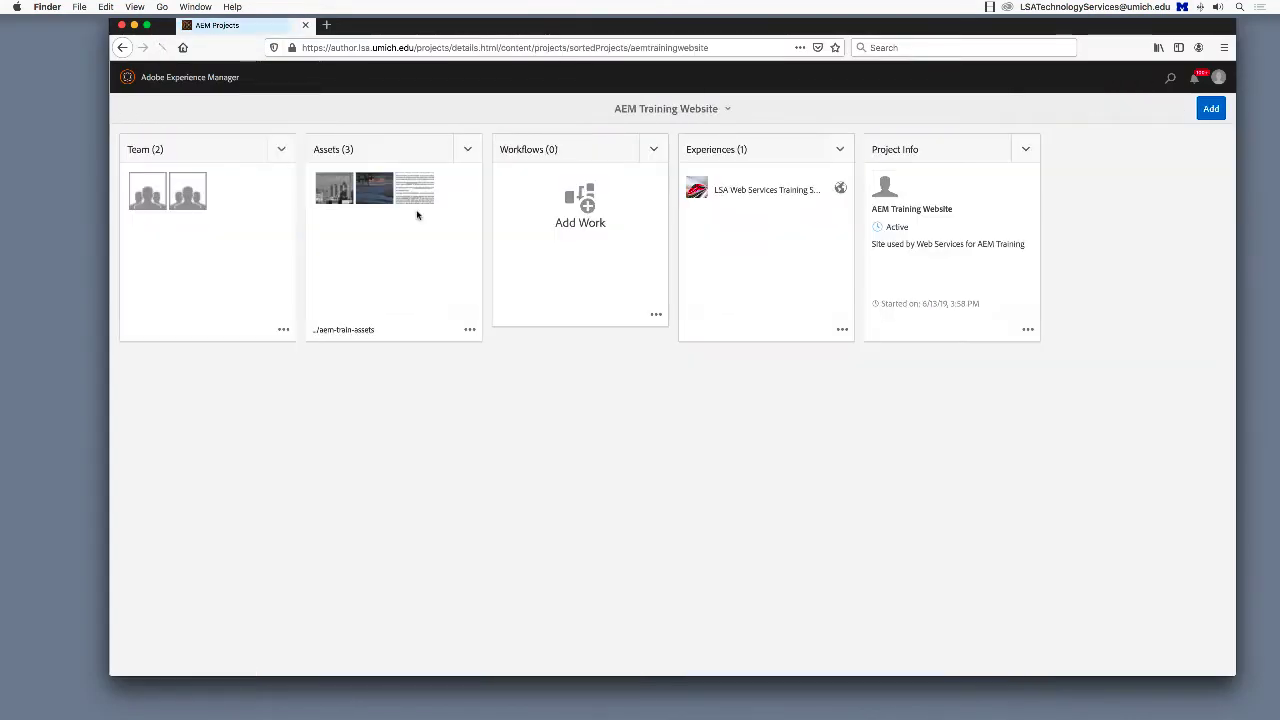
# Expand AEM Training and People to list child pages like Faculty and Staff.
pyautogui.click(766, 189)
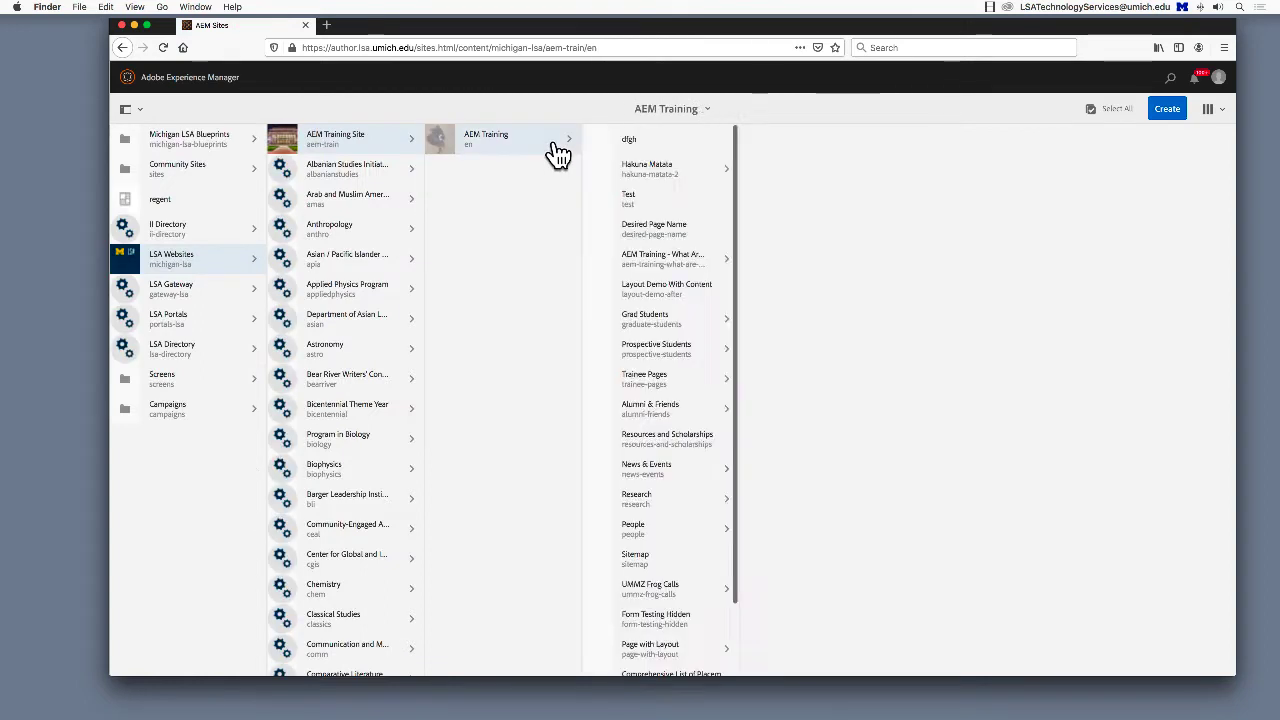
pyautogui.click(633, 528)
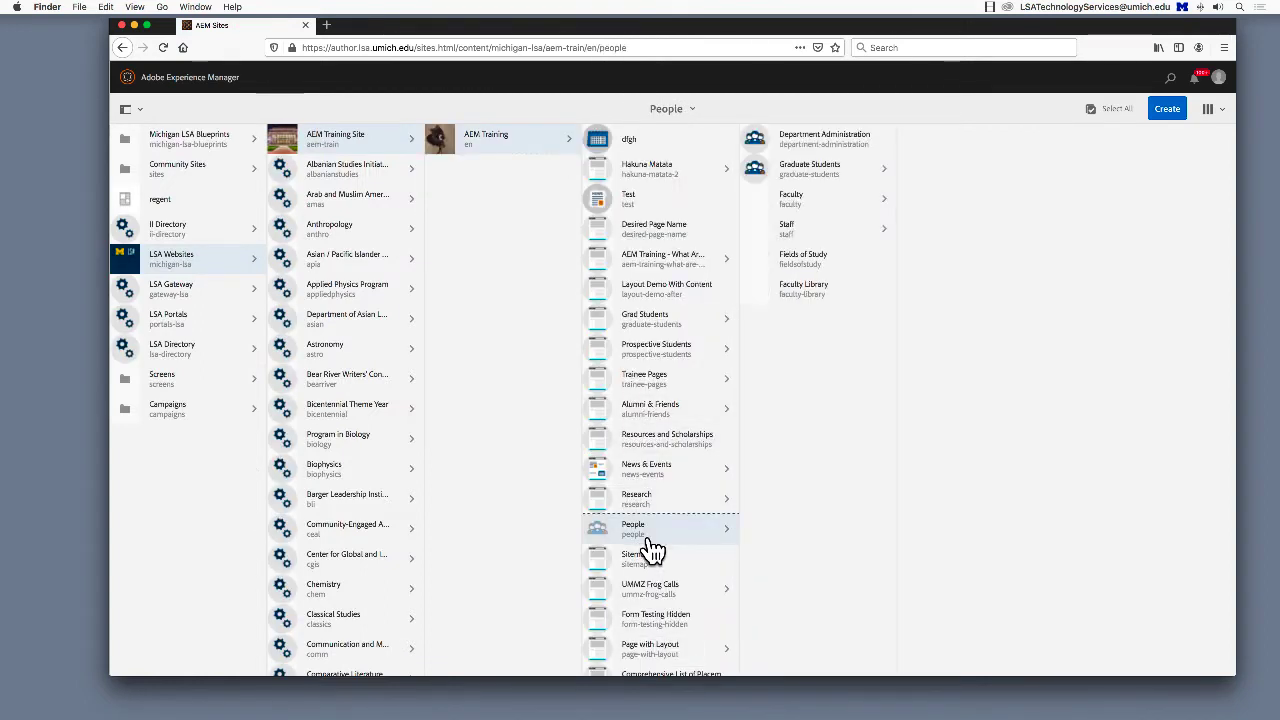
pyautogui.moveTo(878, 233)
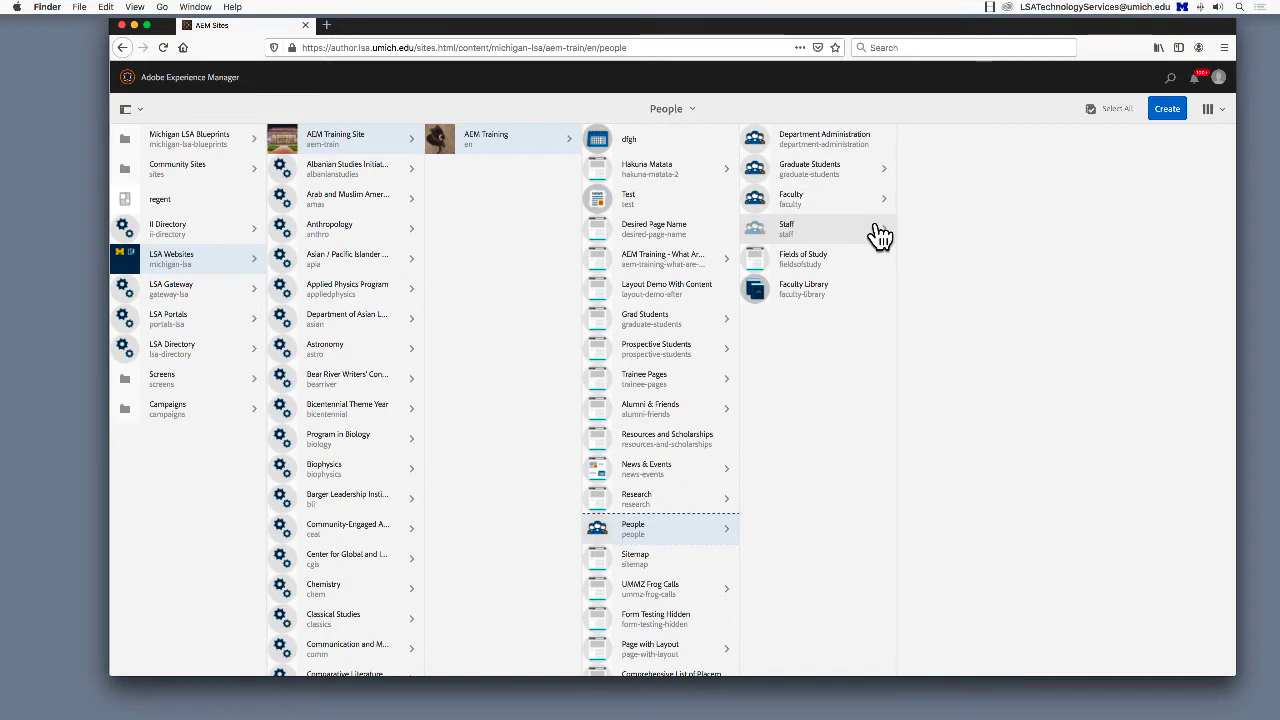
# Create a page under Staff from the Profile Page template and reach its properties.
pyautogui.click(787, 229)
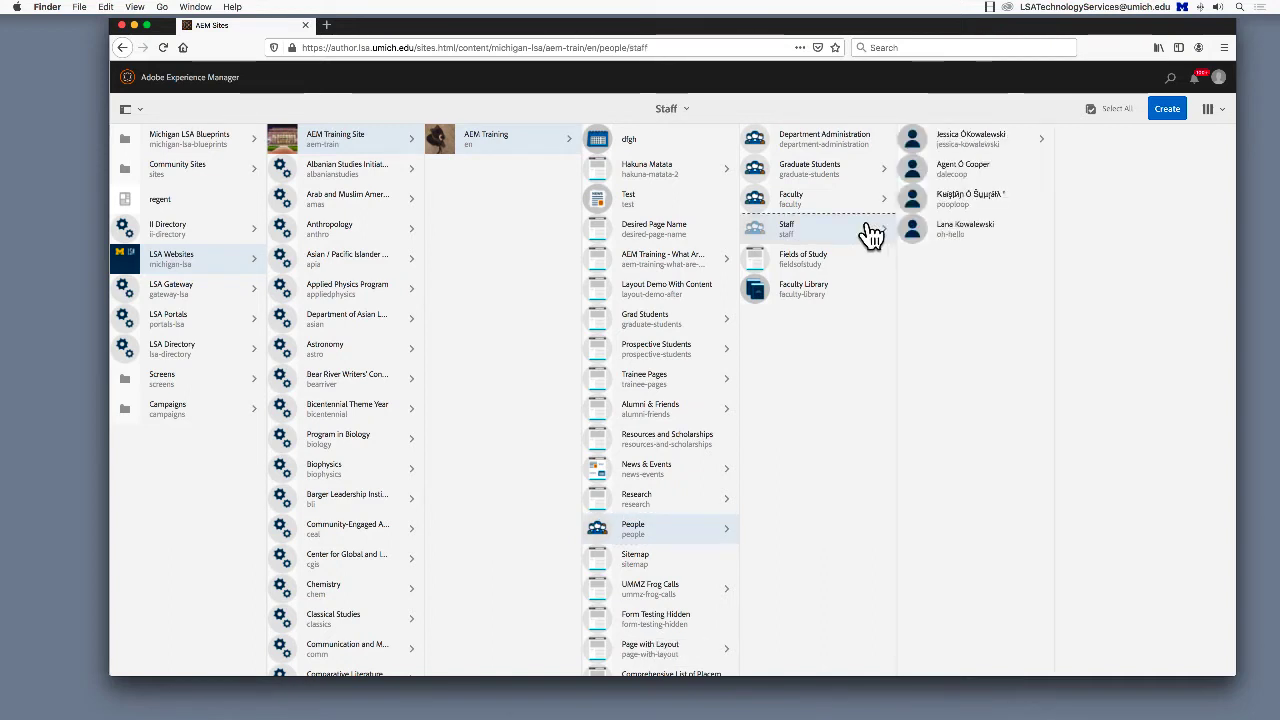
pyautogui.click(1166, 108)
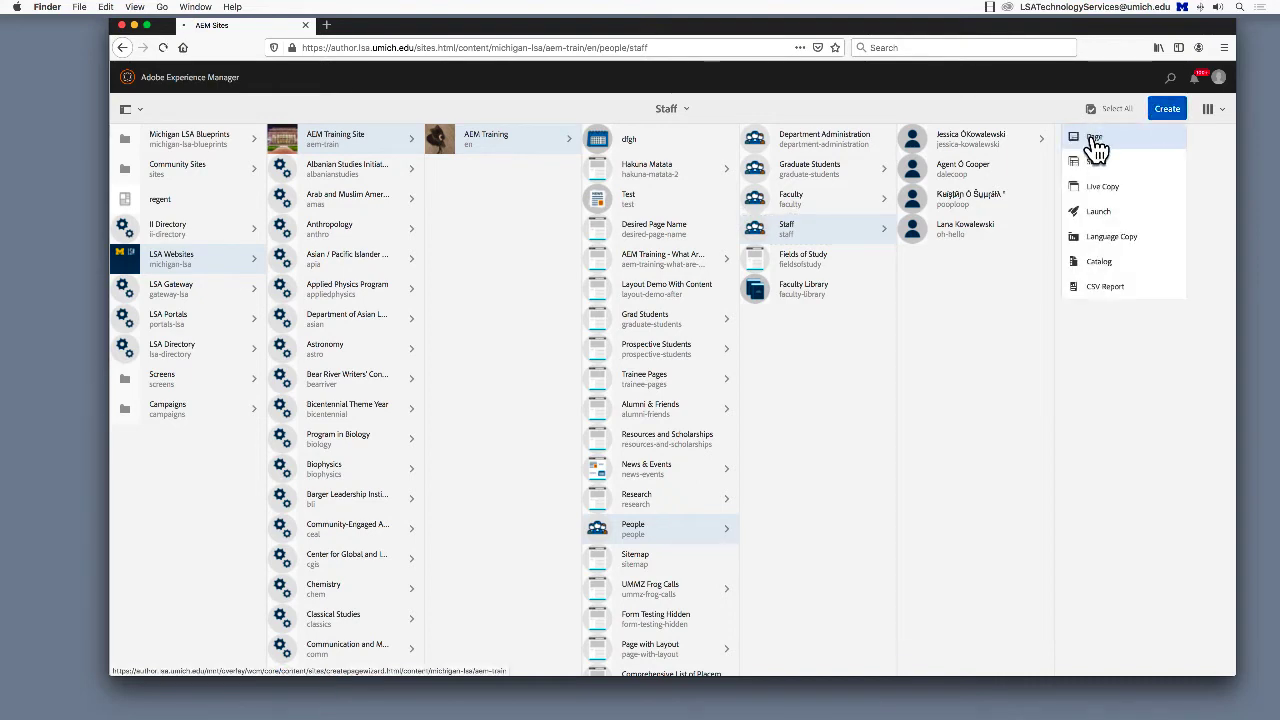
pyautogui.click(1095, 137)
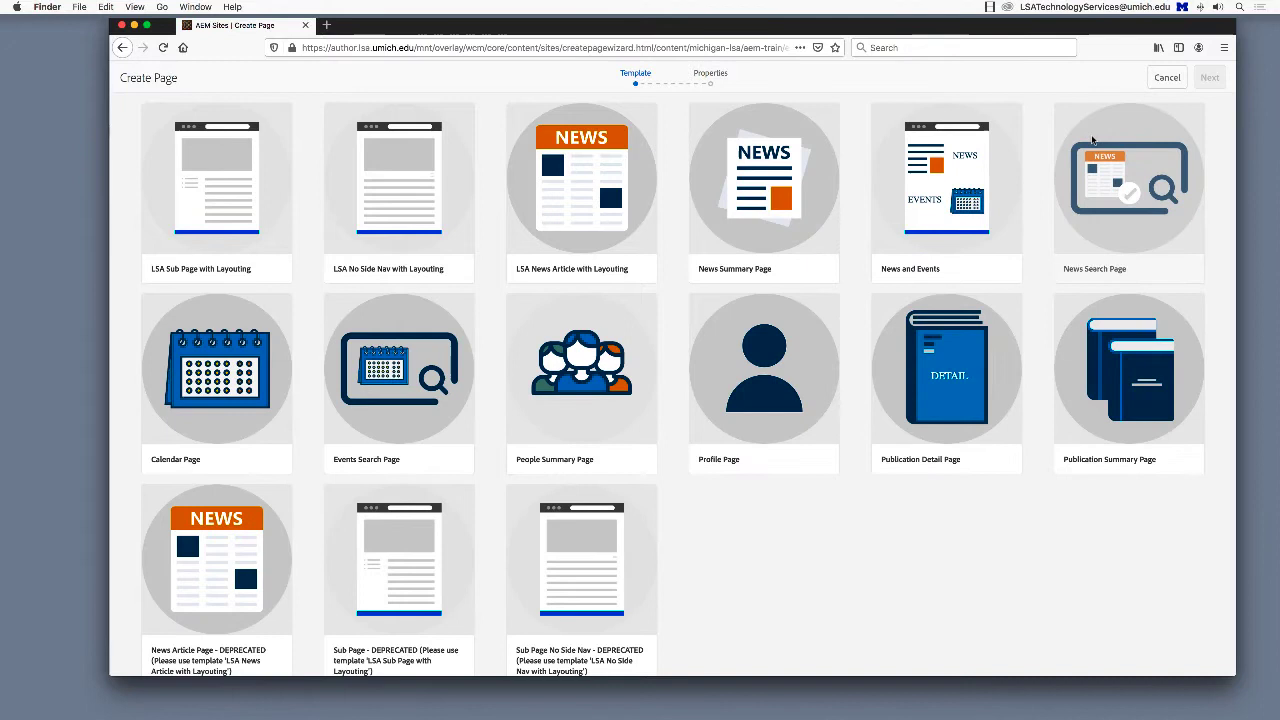
pyautogui.click(763, 370)
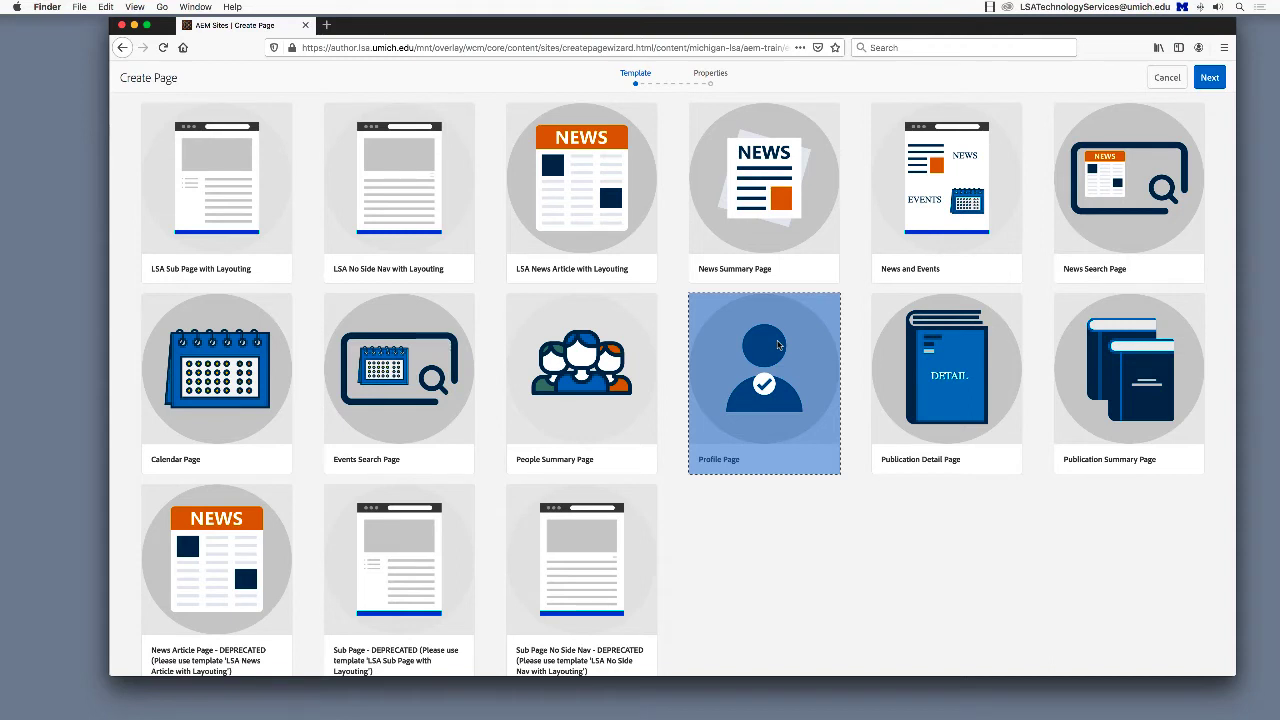
pyautogui.click(1209, 77)
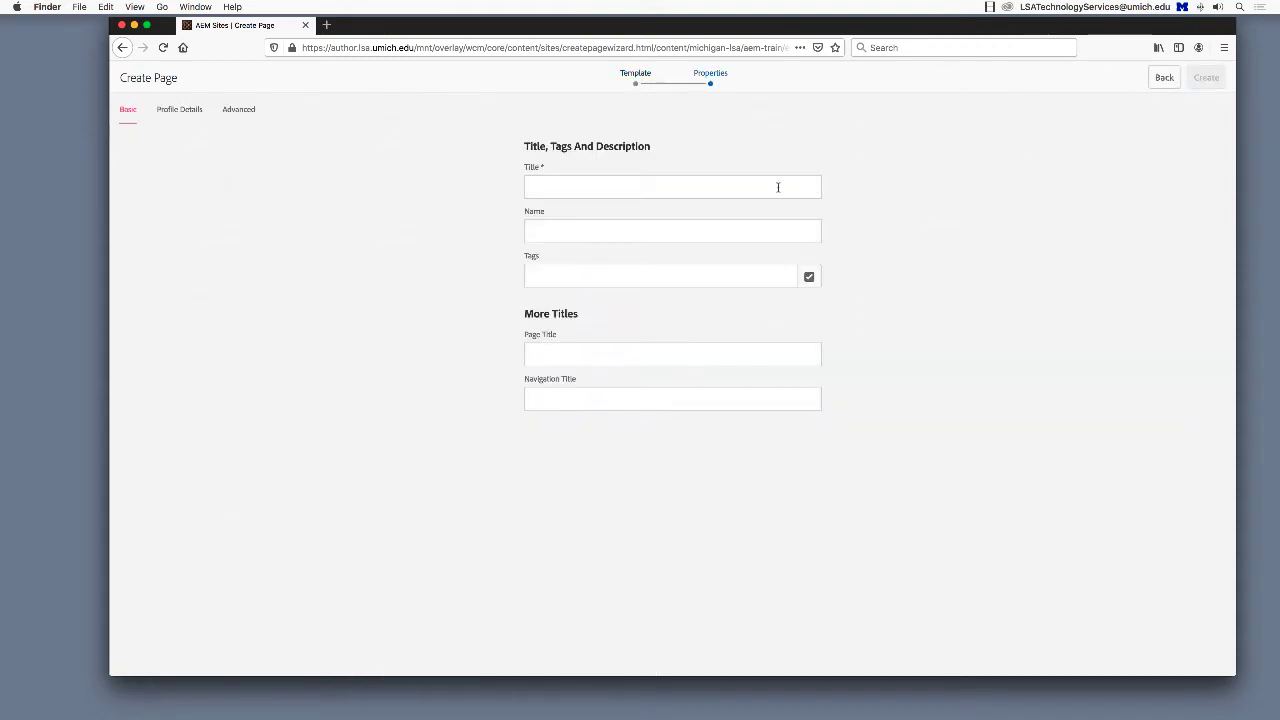
# Title the page 'Firstname Lastname', name it 'uniqname', and create it.
pyautogui.click(672, 187)
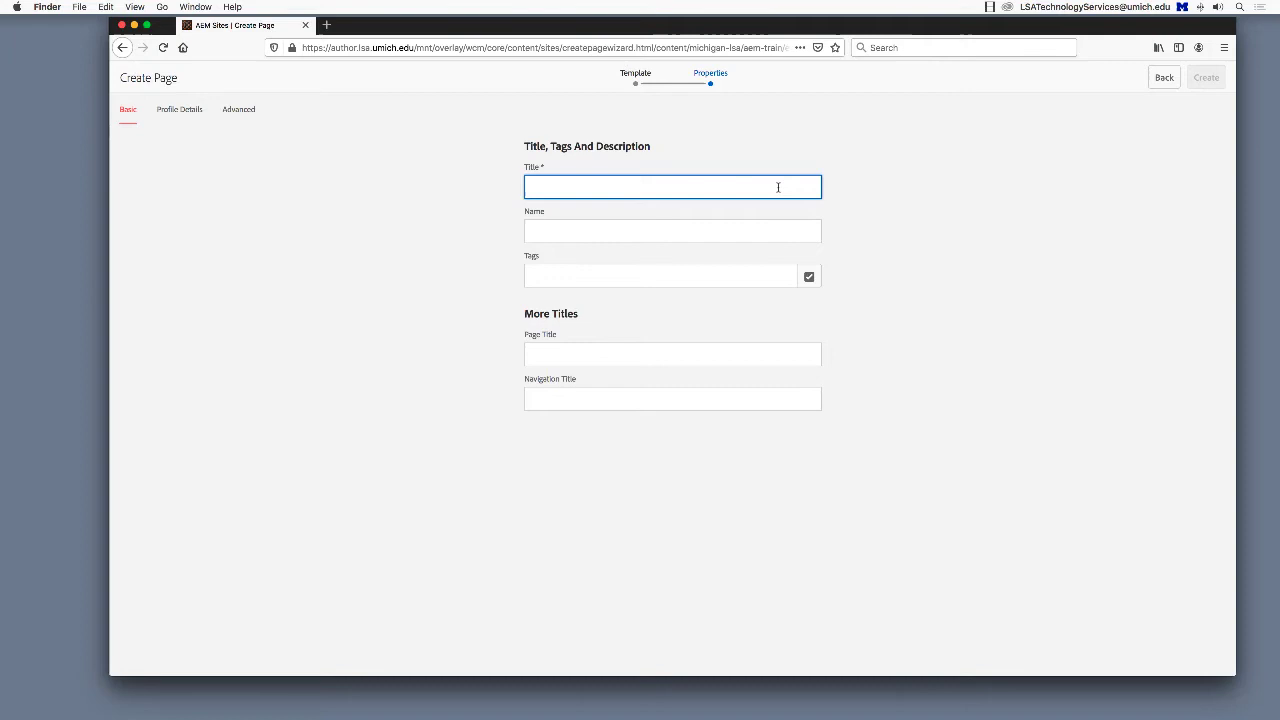
pyautogui.click(672, 187)
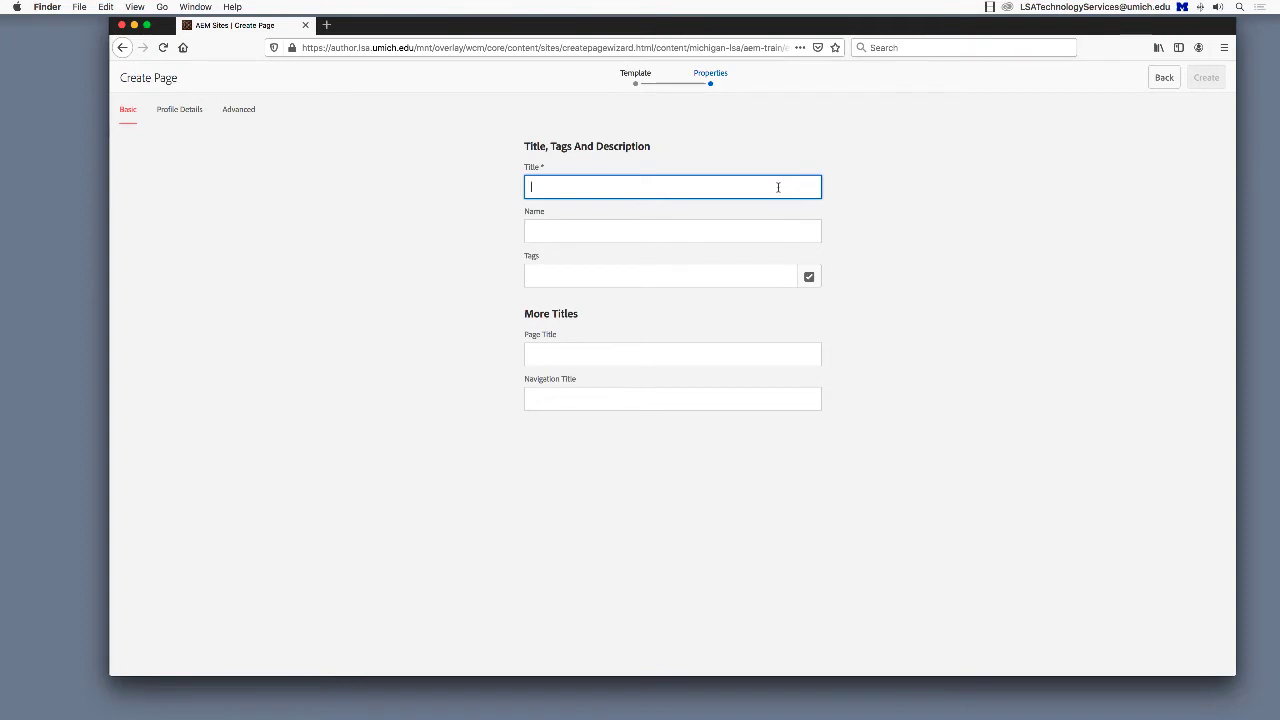
pyautogui.write('Firs')
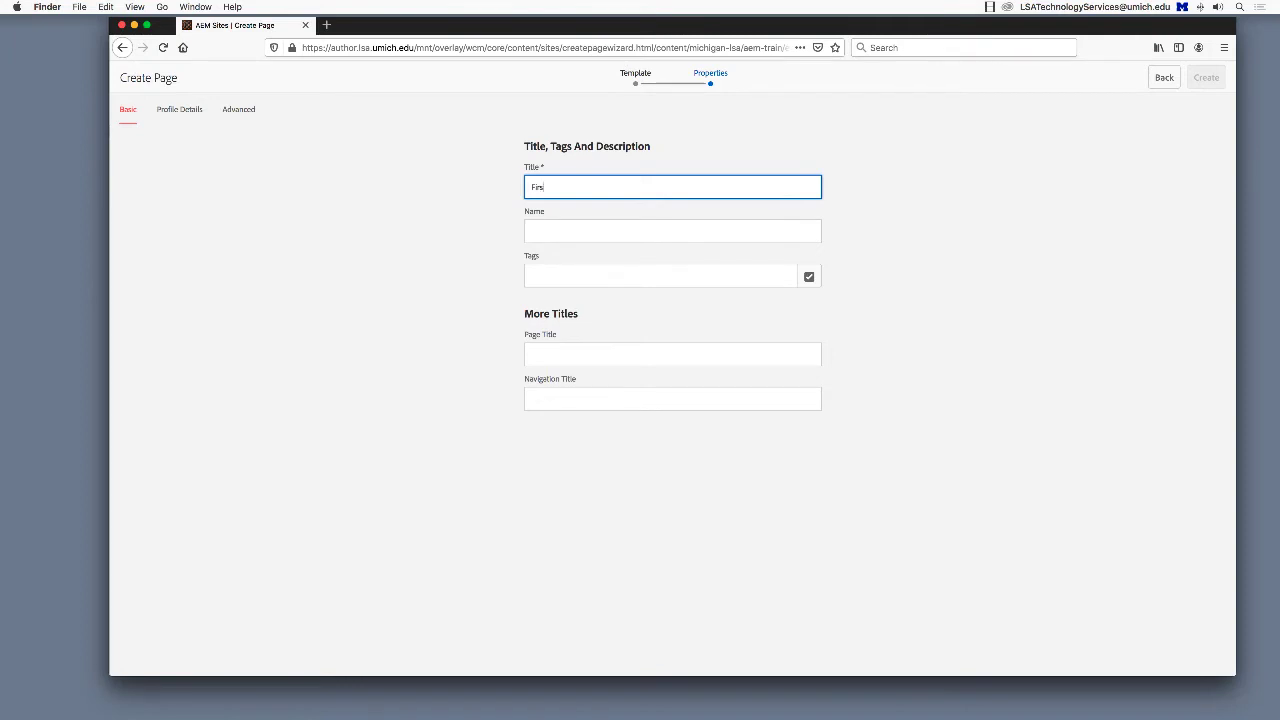
pyautogui.write('tname')
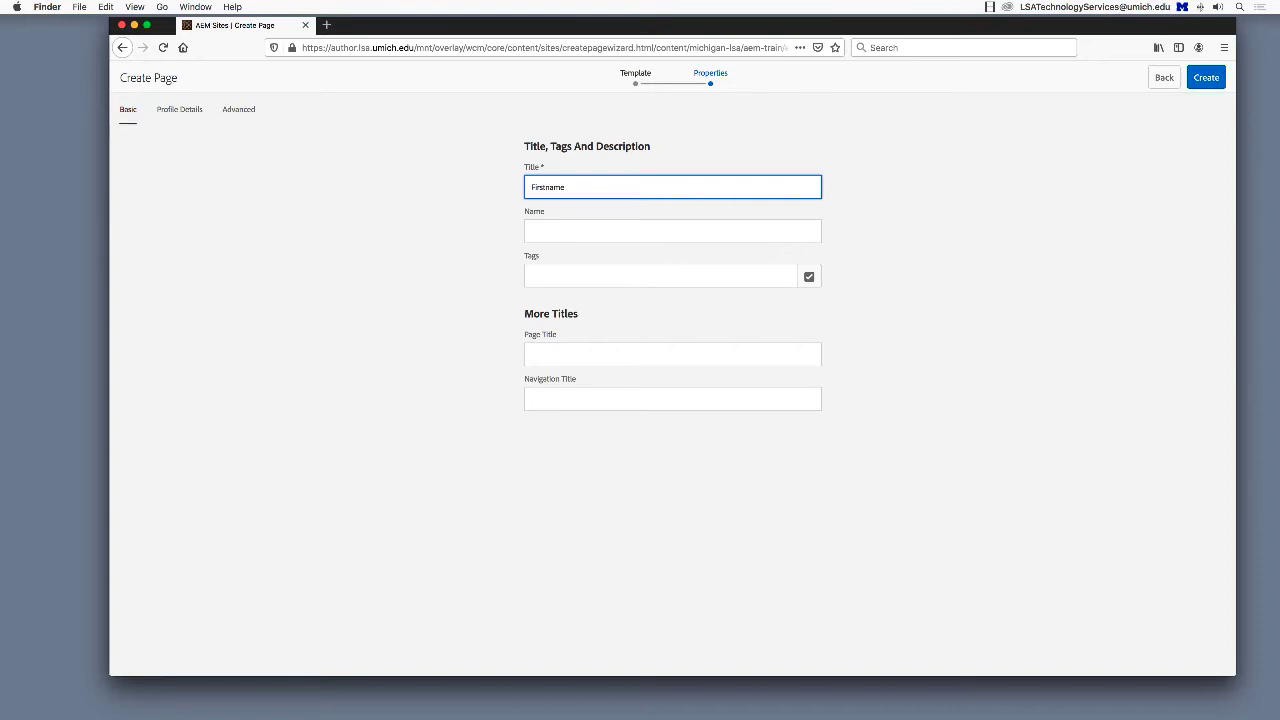
pyautogui.write('Lastname')
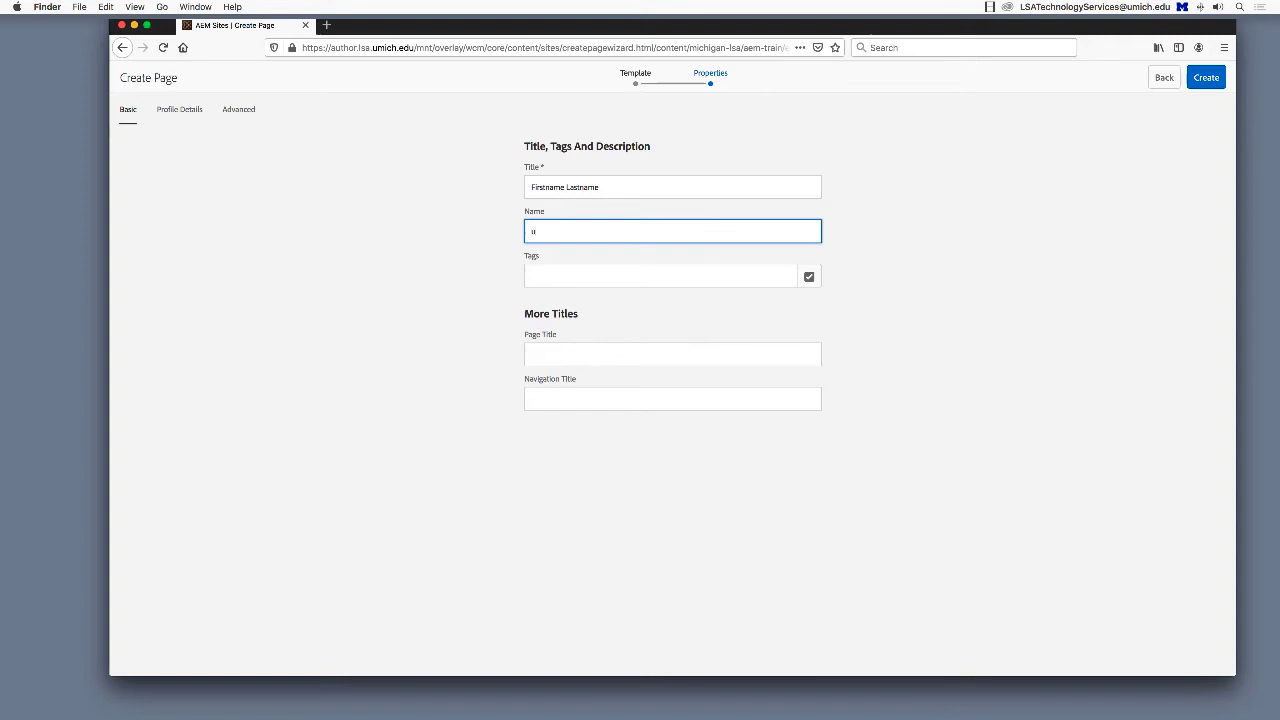
pyautogui.write('niqname')
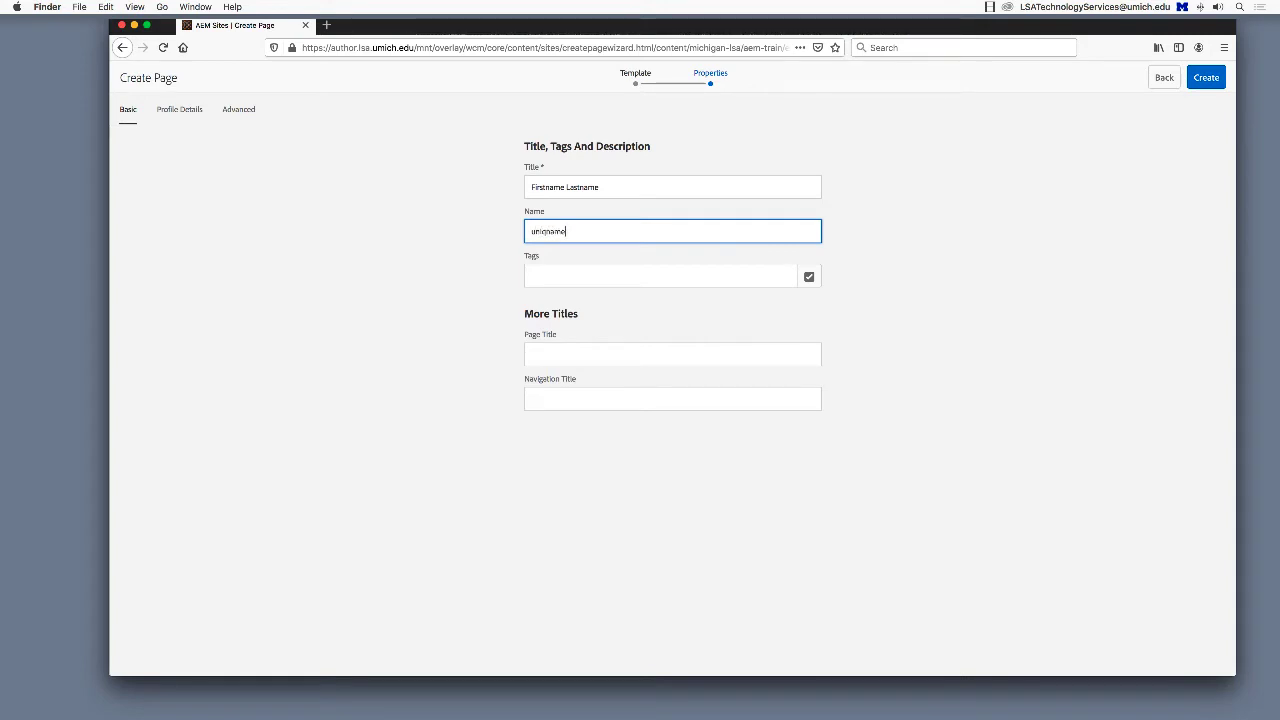
pyautogui.moveTo(717, 225)
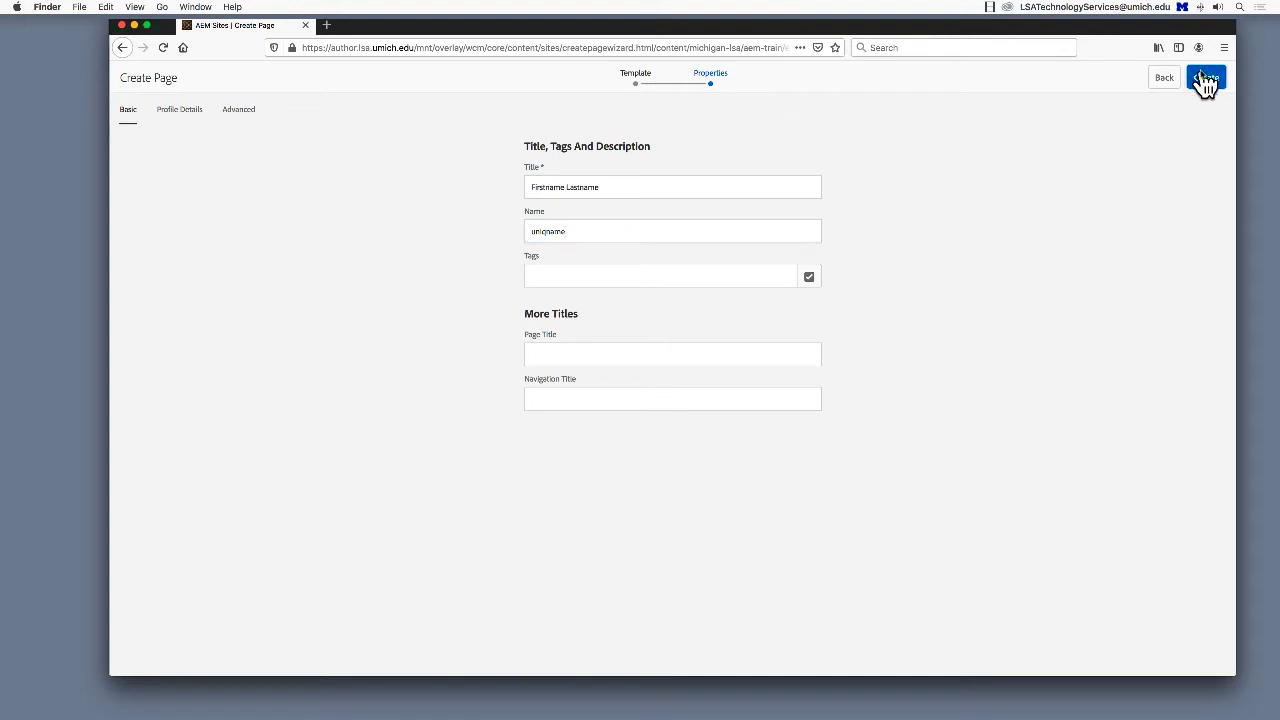
pyautogui.click(1207, 77)
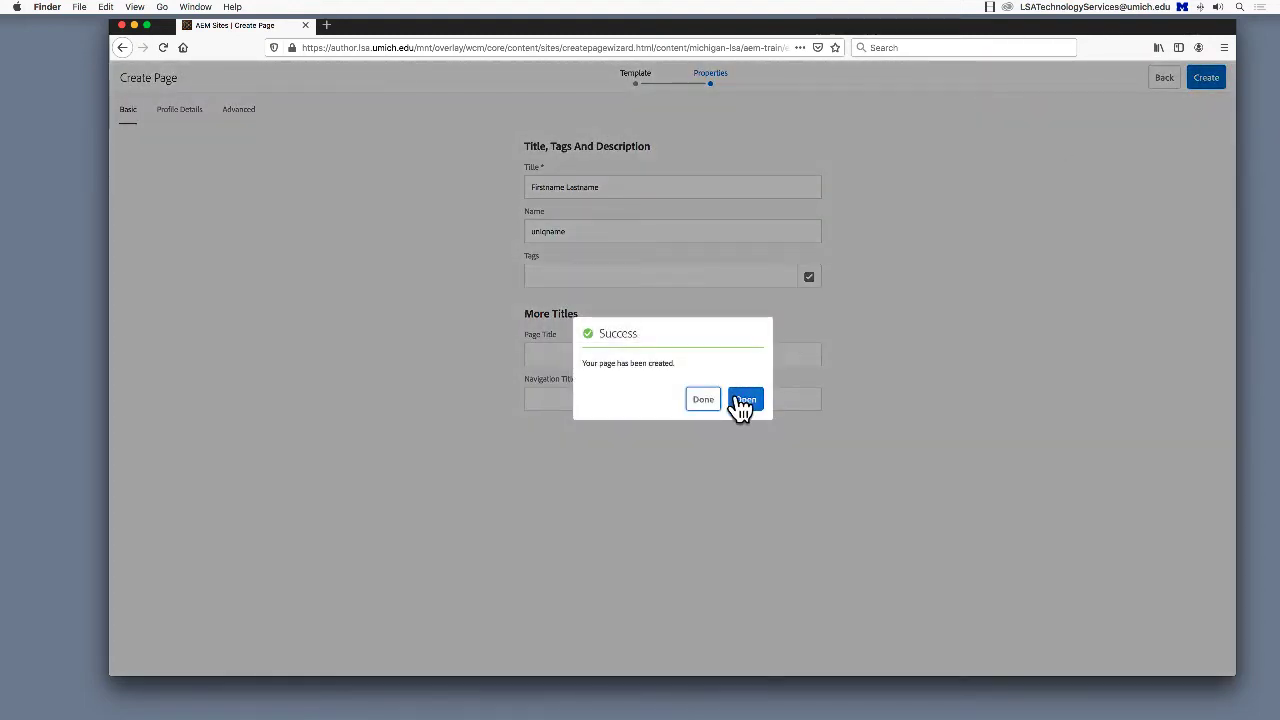
# Open the created Firstname Lastname page and show its page properties.
pyautogui.click(745, 399)
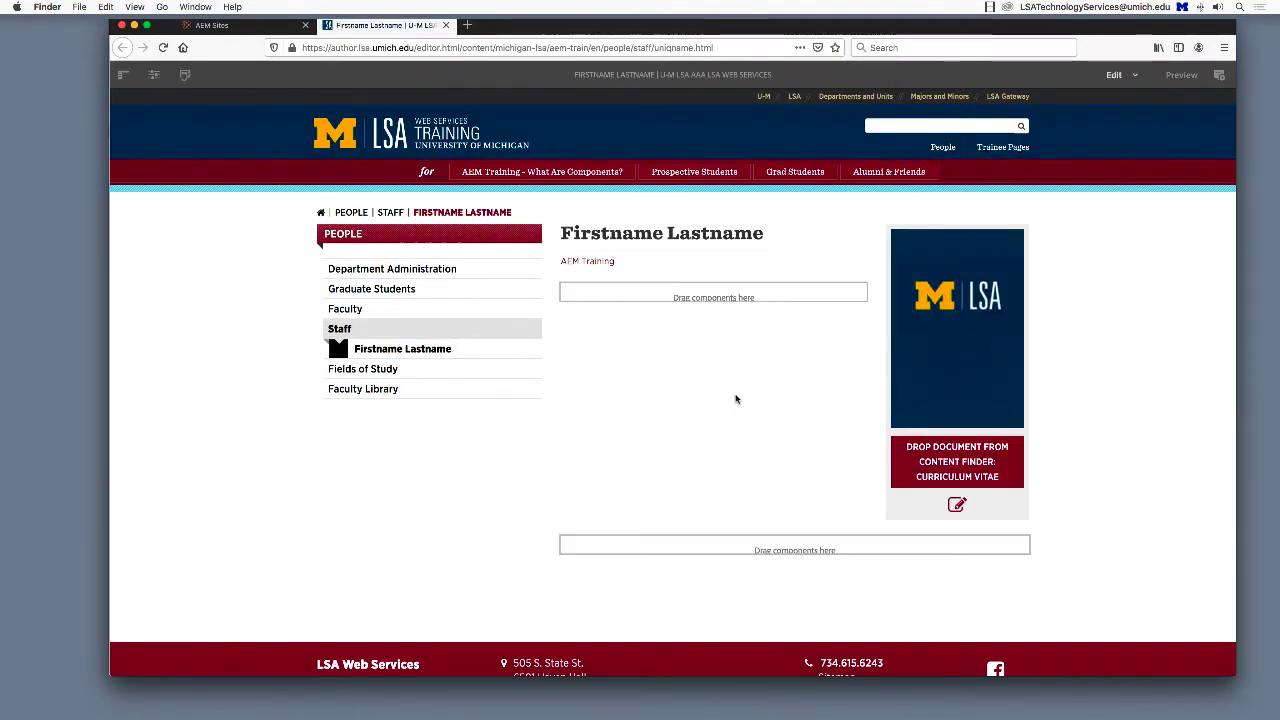
pyautogui.click(155, 74)
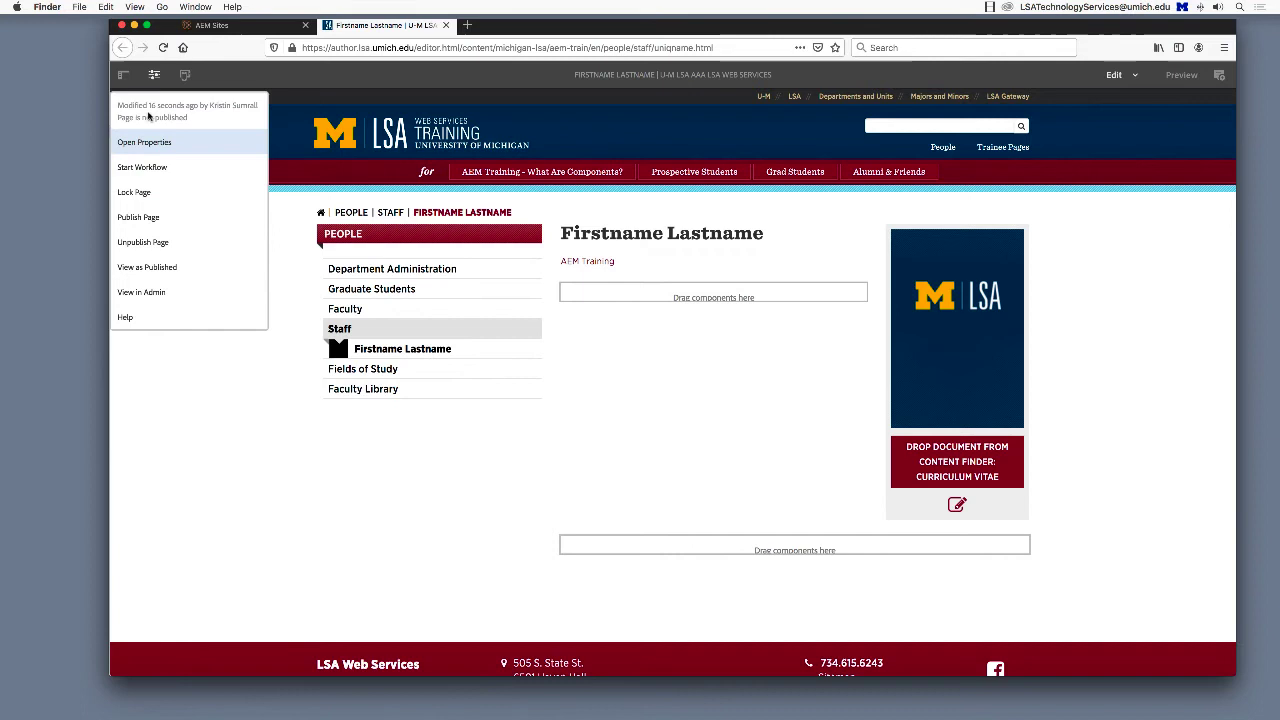
pyautogui.click(145, 141)
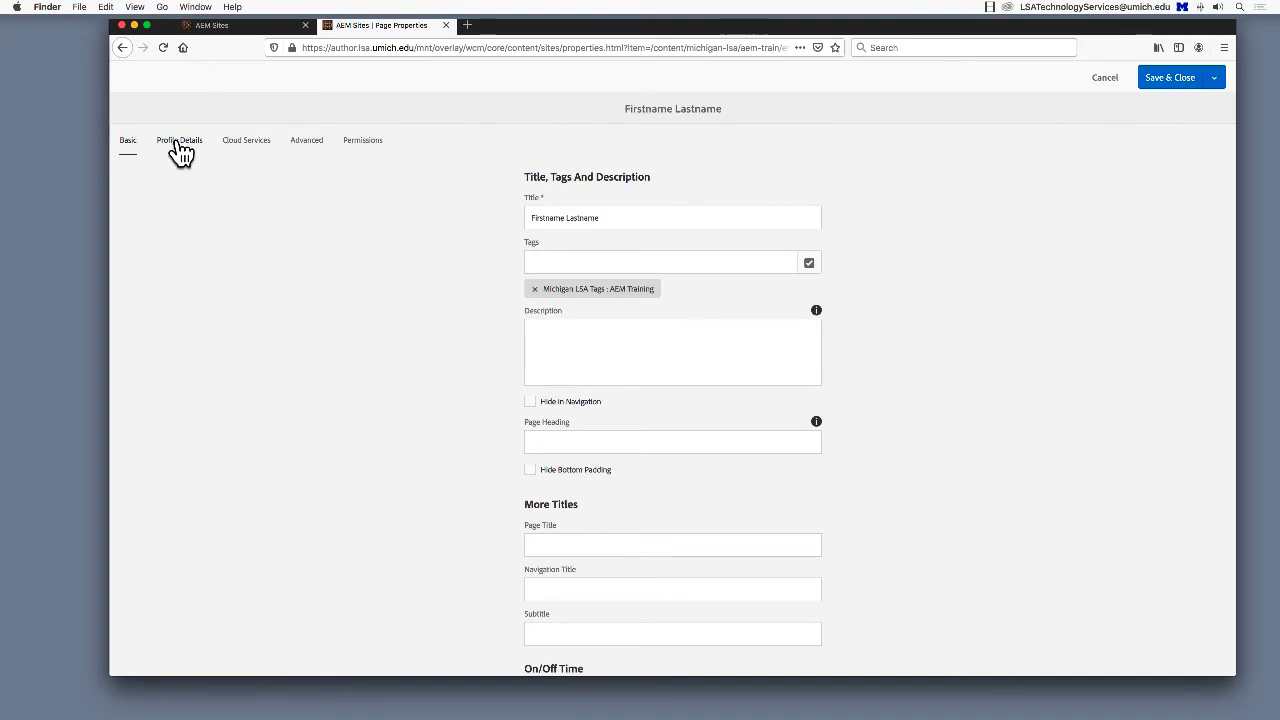
# Fill the Profile Details with the uniqname, first name and a 'bio here' biography.
pyautogui.click(179, 140)
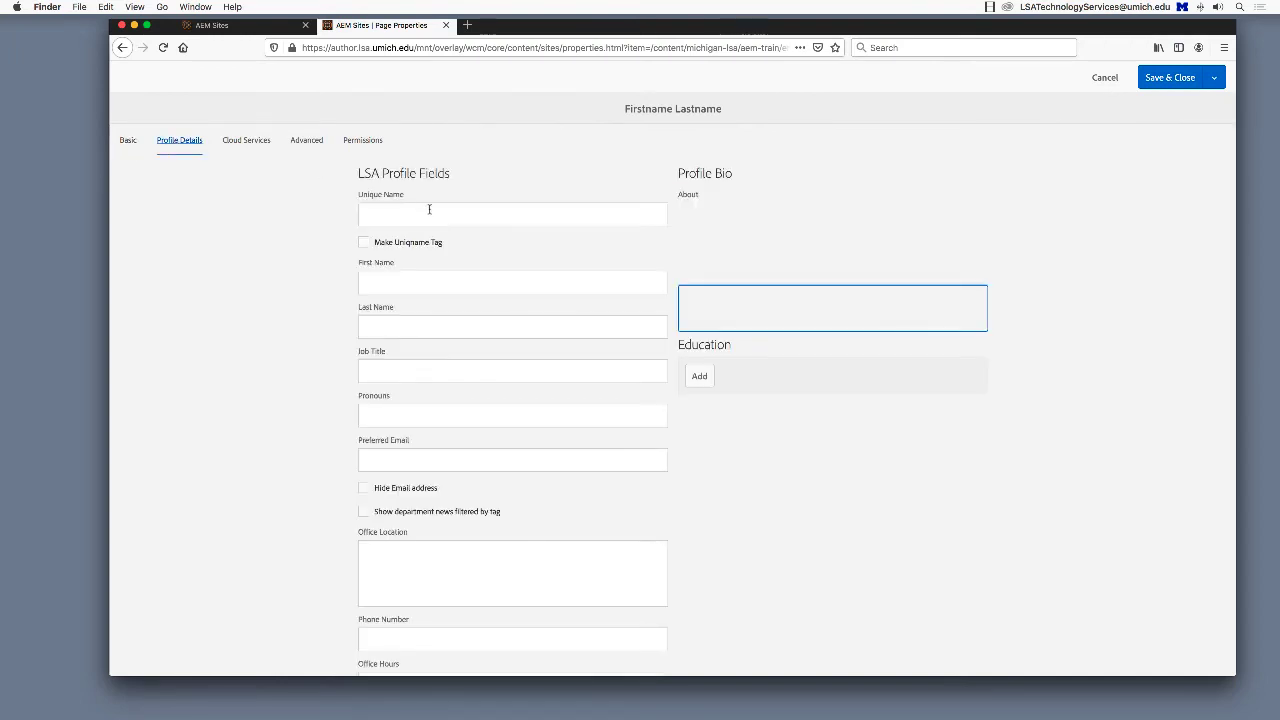
pyautogui.click(512, 214)
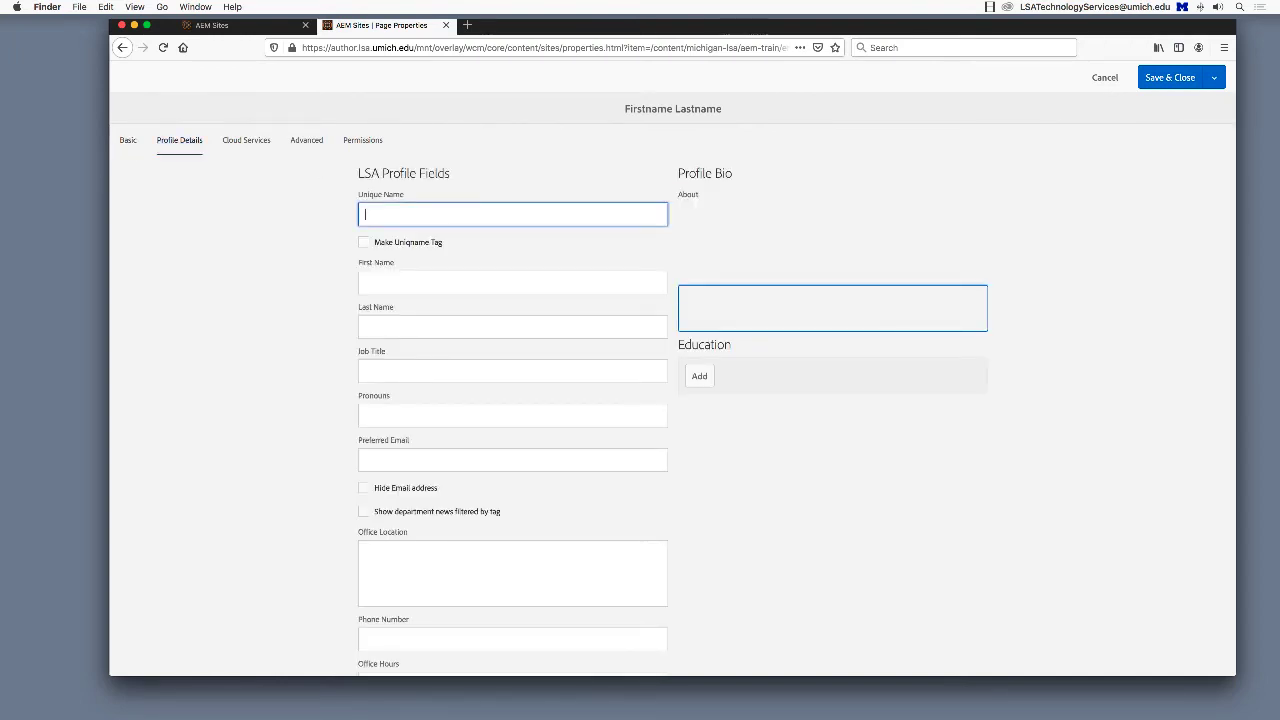
pyautogui.write('uniqnam')
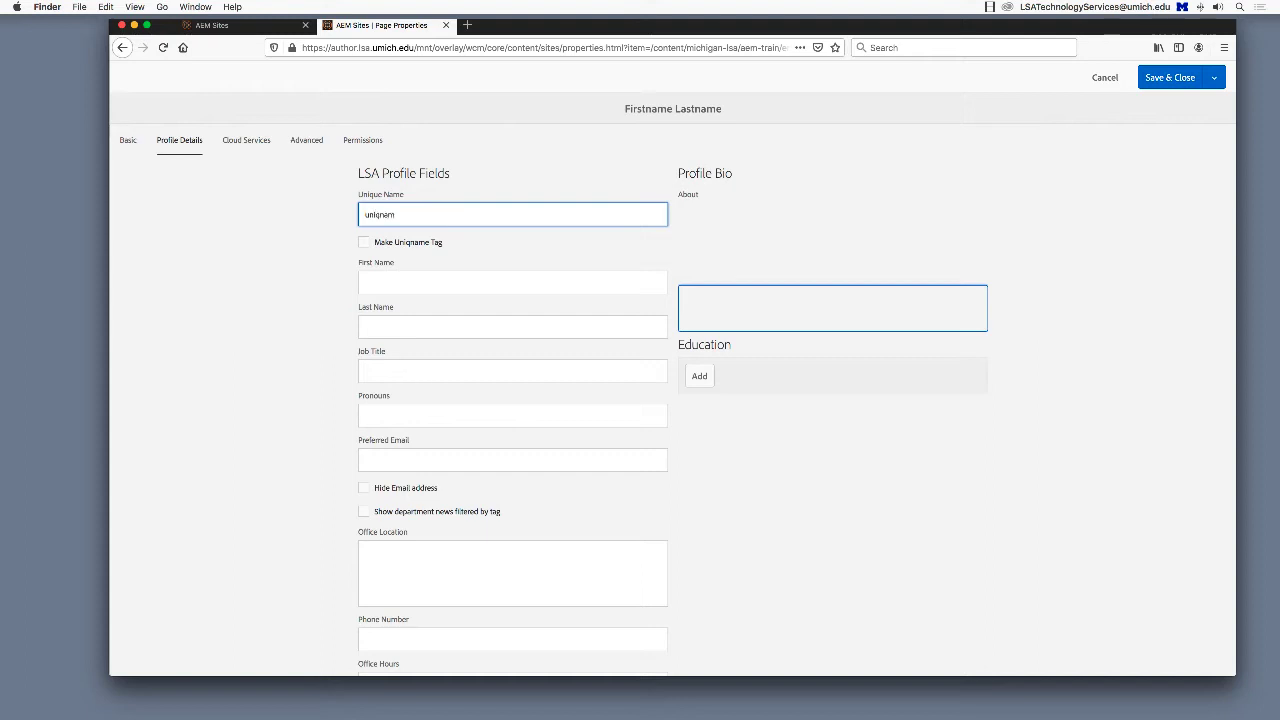
pyautogui.write('Firstname')
pyautogui.write('add')
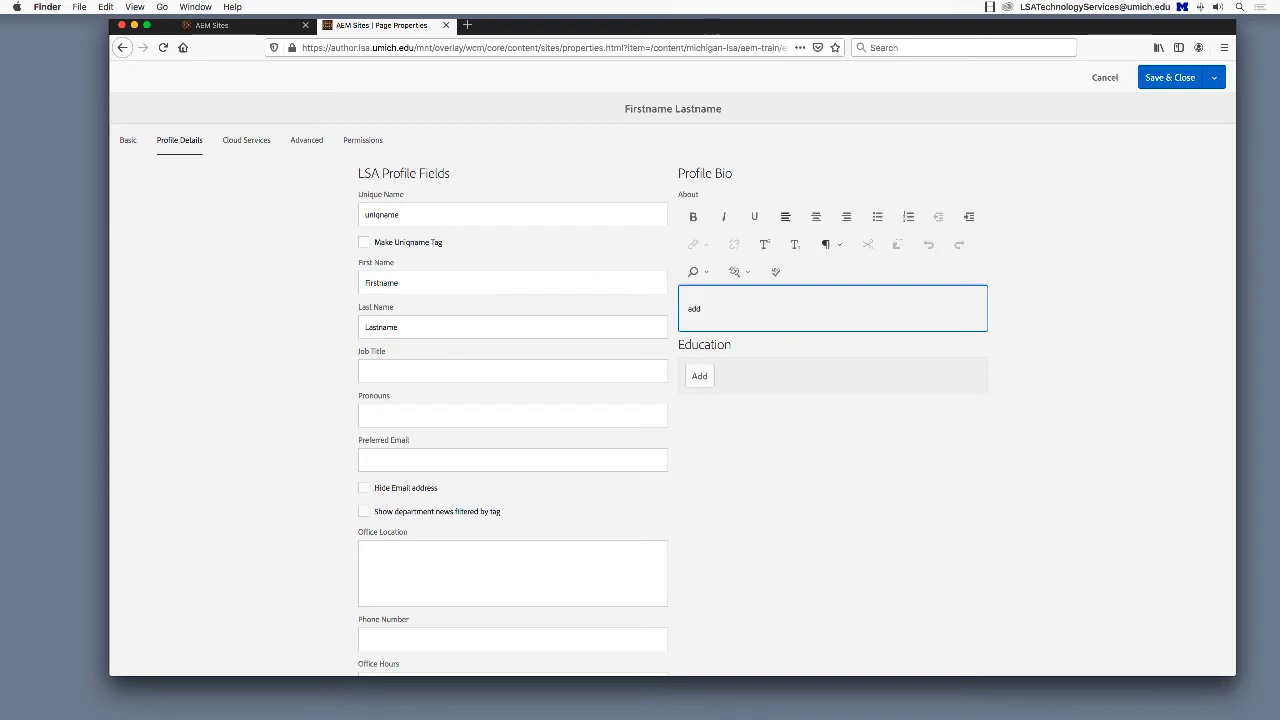
pyautogui.write('bio')
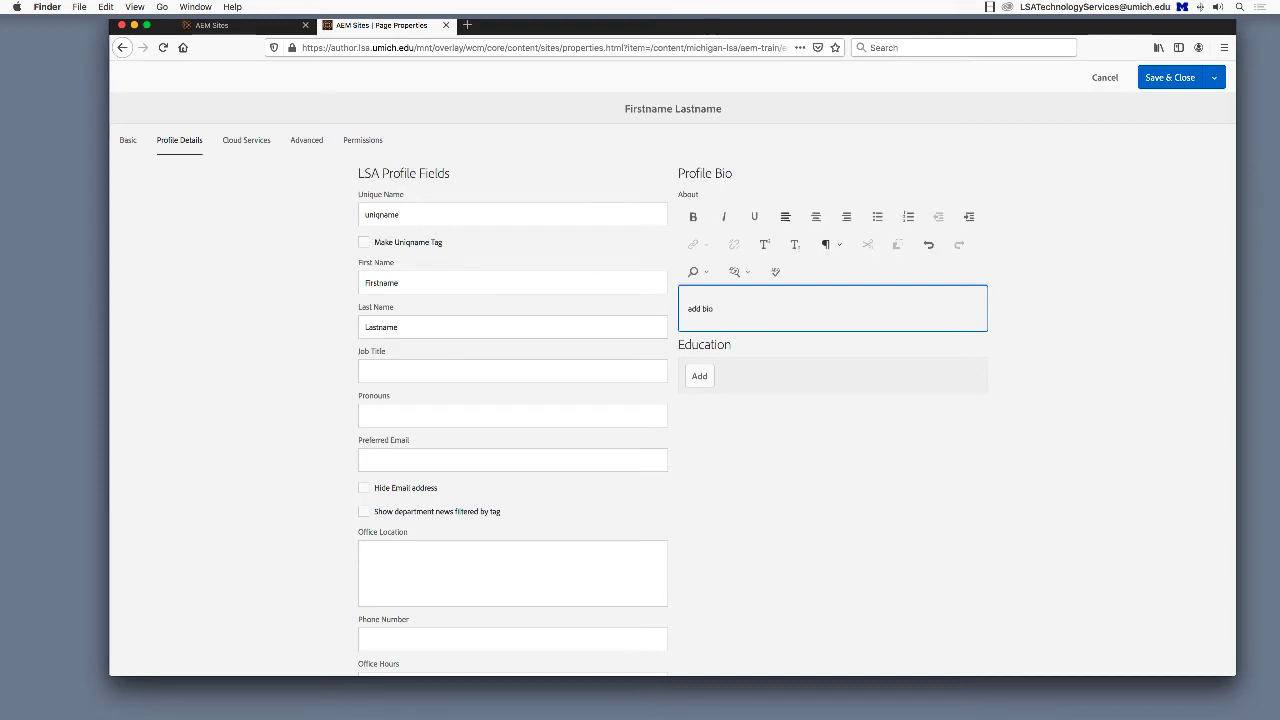
pyautogui.write('here')
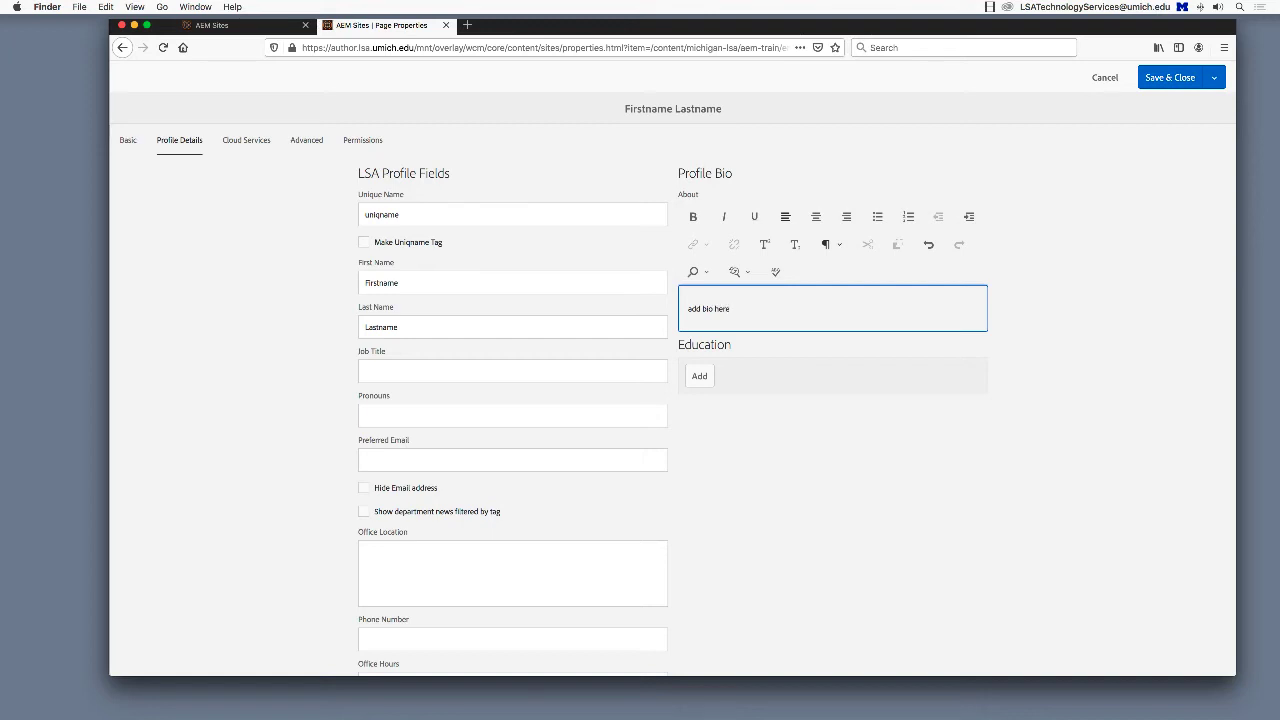
# Enter 'other' as the office location and save the page properties.
pyautogui.scroll(-3)
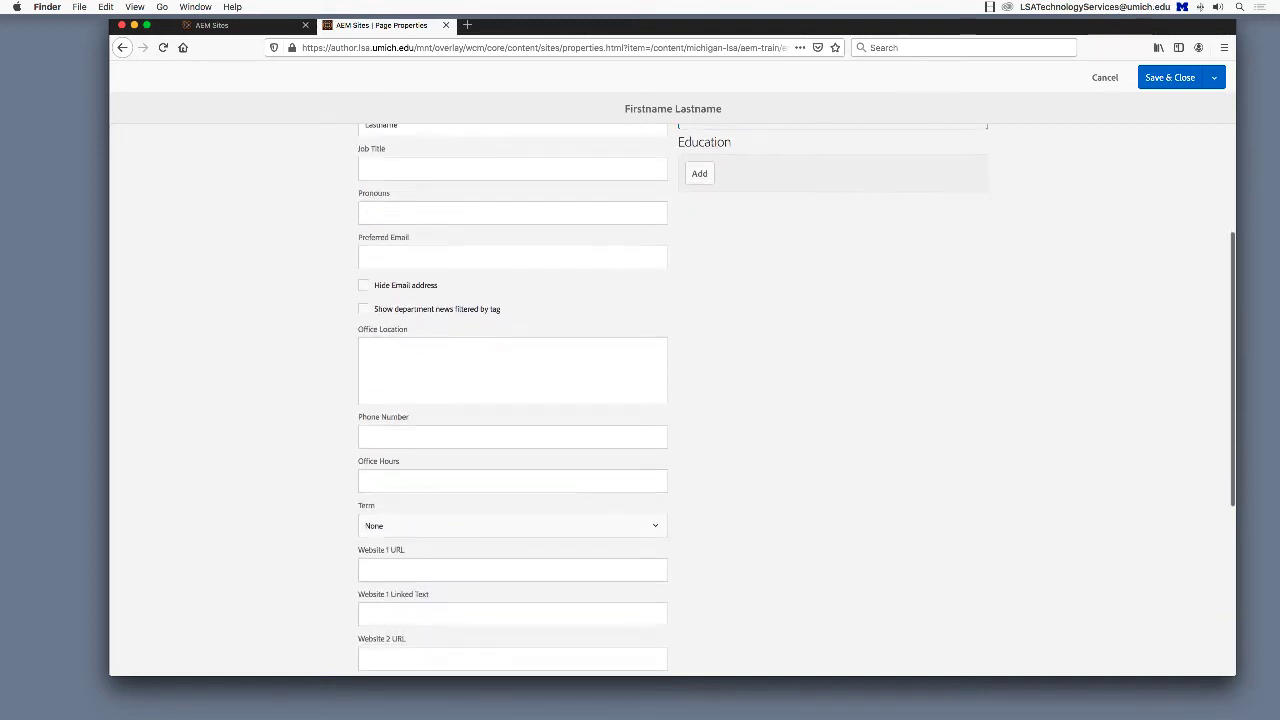
pyautogui.scroll(-3)
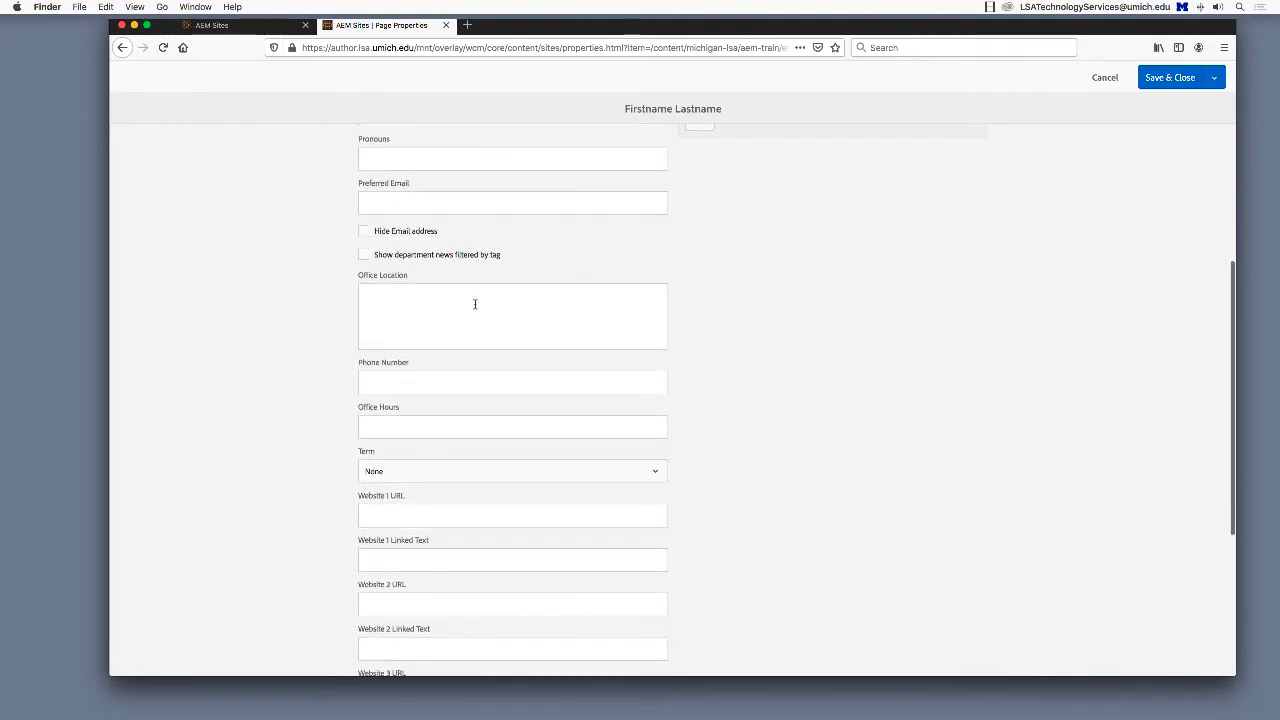
pyautogui.write('other information as needed')
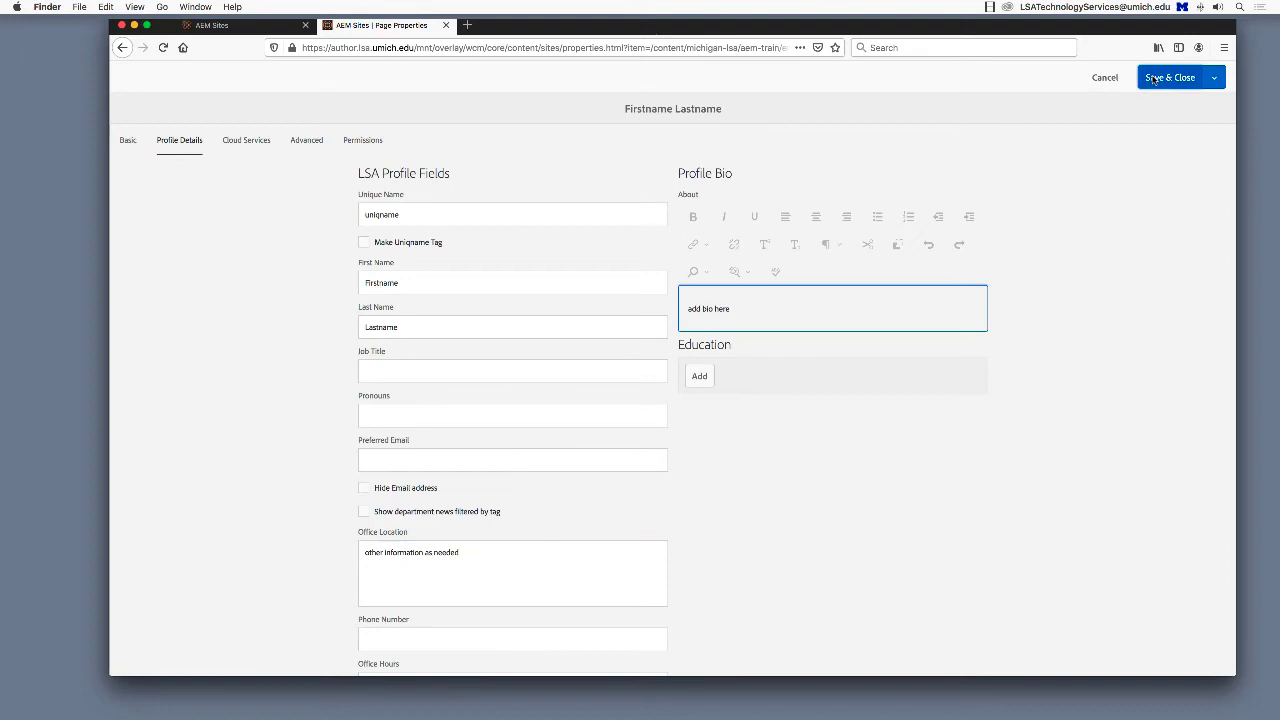
pyautogui.click(1169, 77)
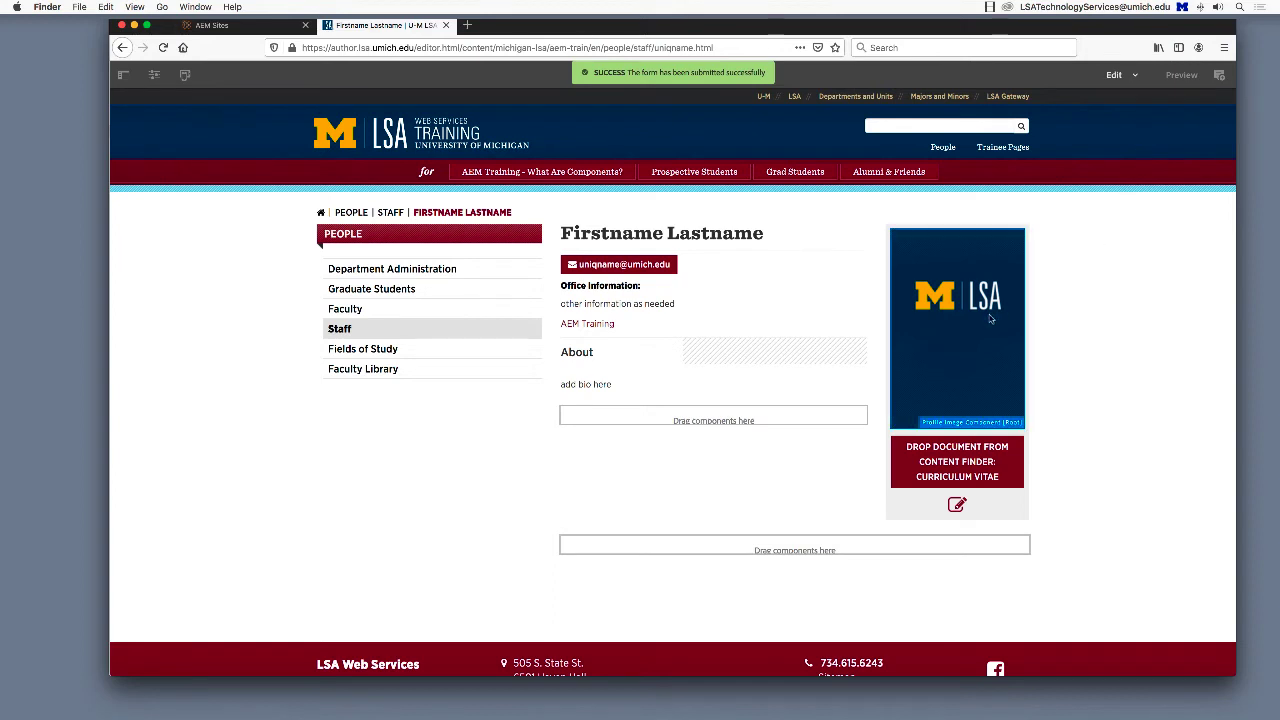
pyautogui.moveTo(957, 328)
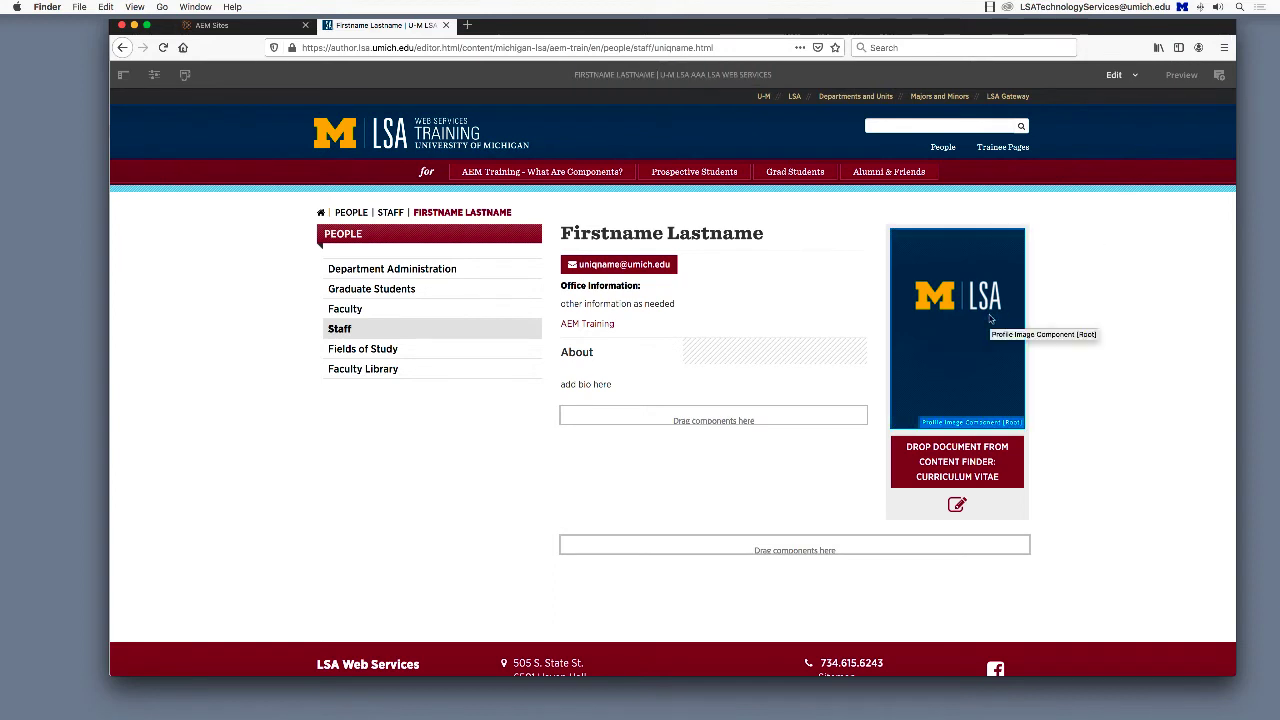
pyautogui.moveTo(265, 258)
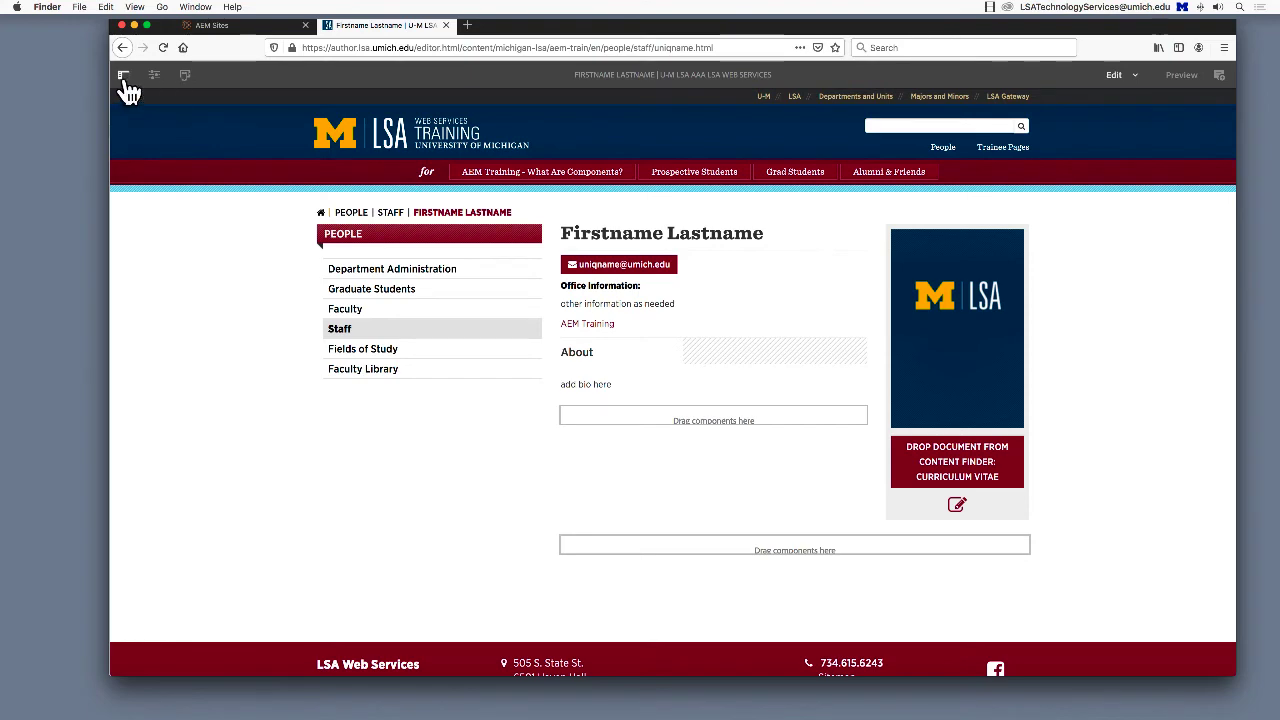
# Drag floradora-goose.jpg from the Assets panel onto the Profile Image component.
pyautogui.click(123, 75)
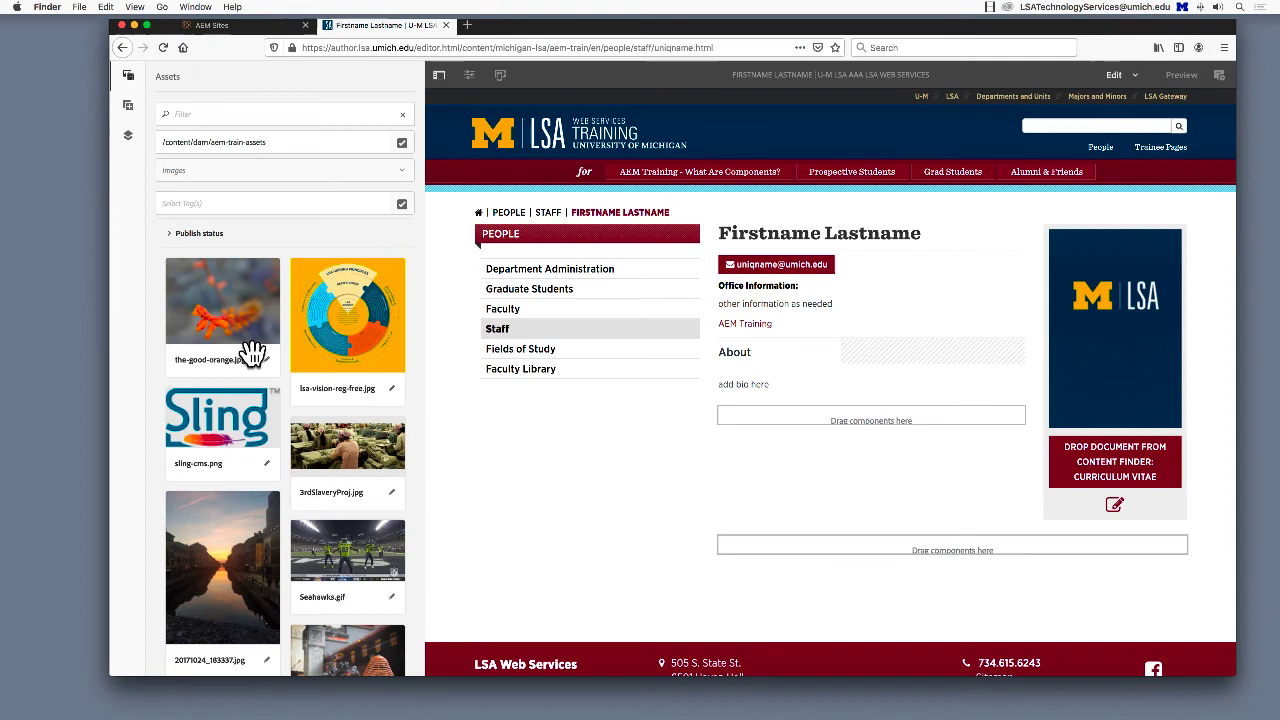
pyautogui.moveTo(281, 370)
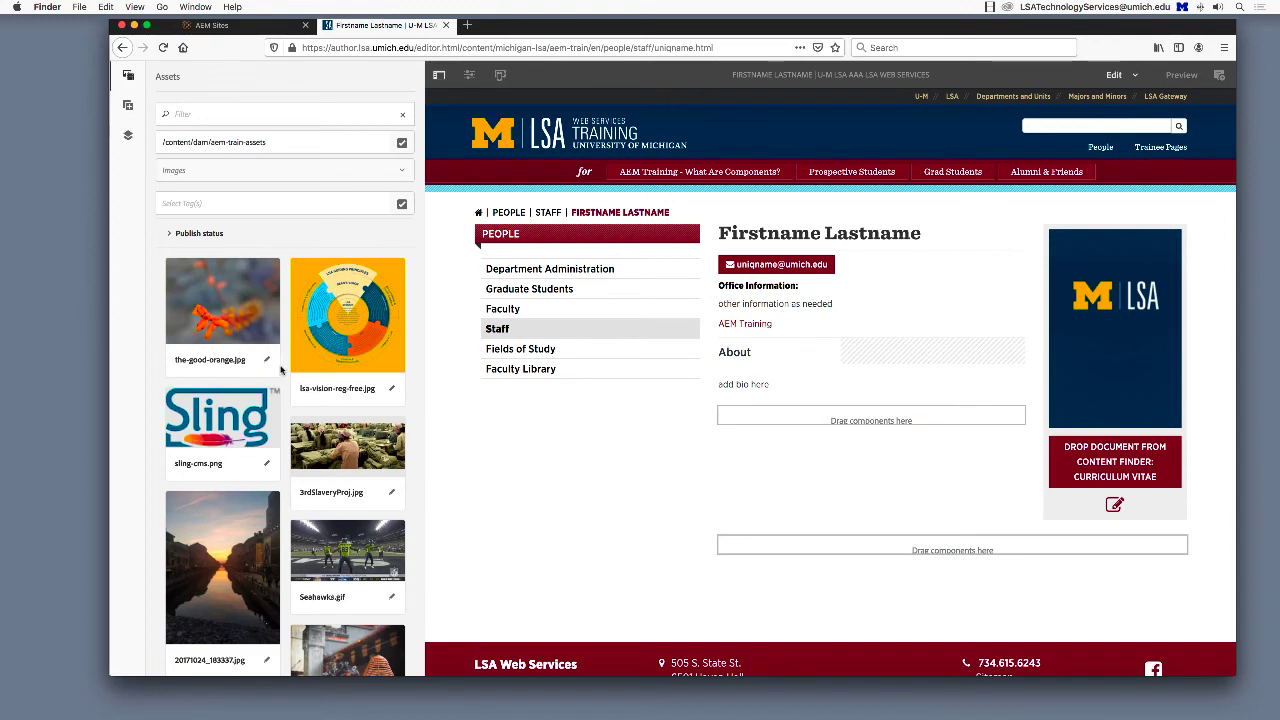
pyautogui.scroll(-3)
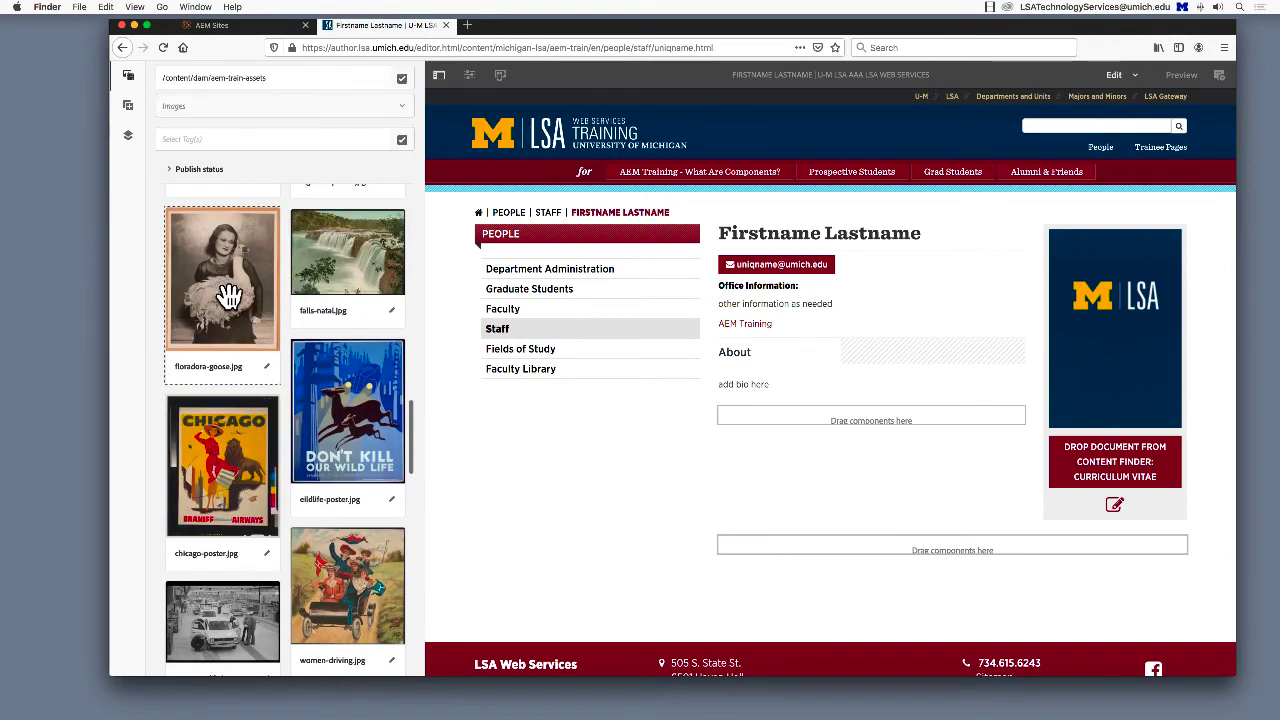
pyautogui.moveTo(222, 277); pyautogui.dragTo(1114, 328)
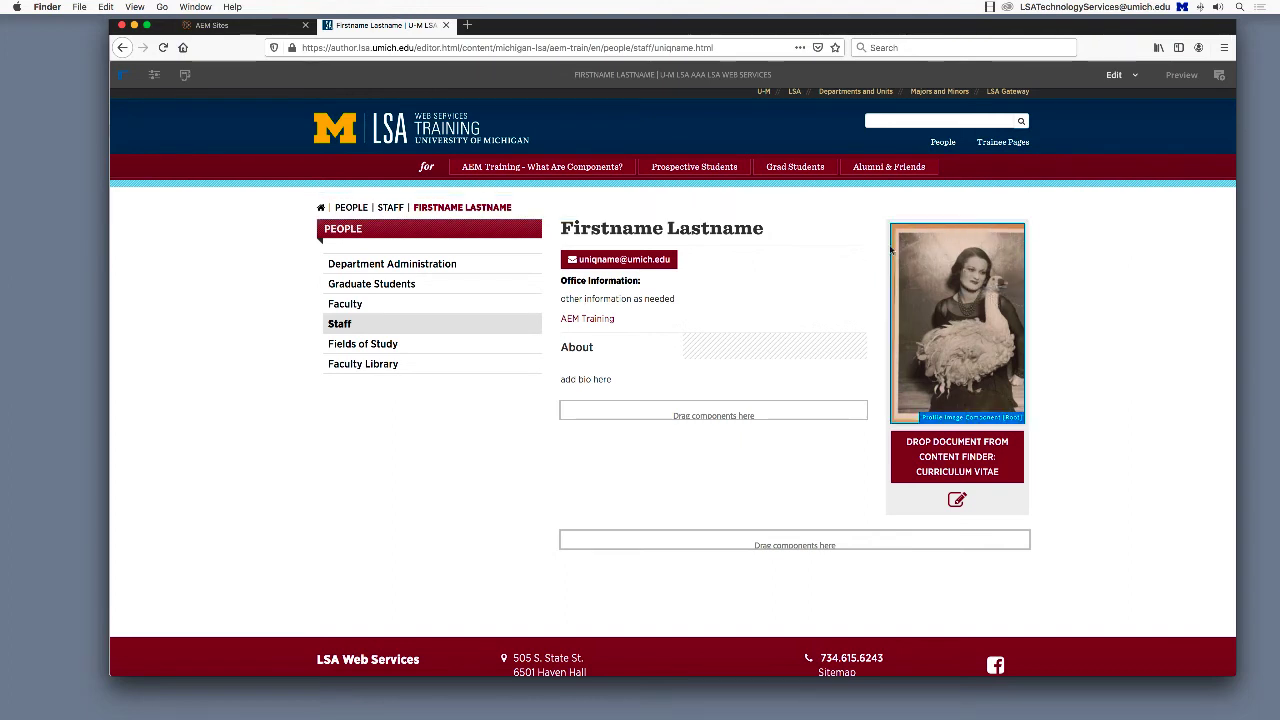
pyautogui.moveTo(1052, 408)
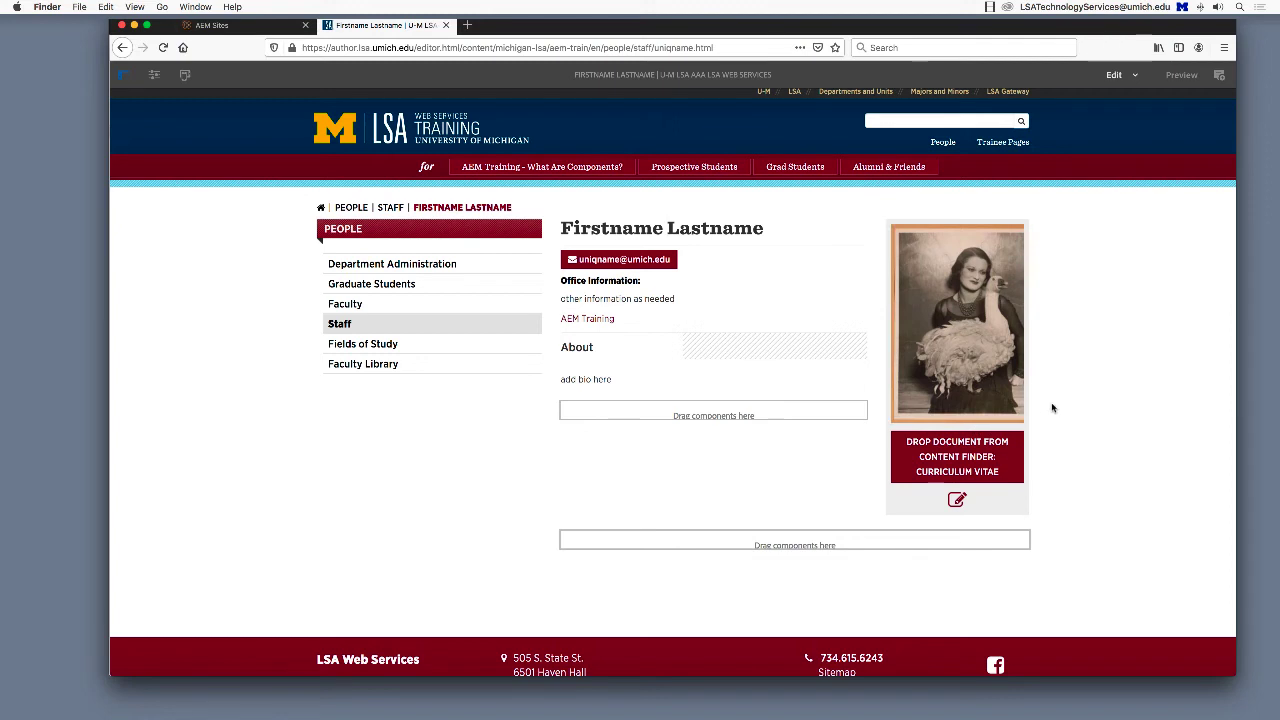
# Open the profile photo in the full-screen editor and apply a Portrait crop.
pyautogui.click(957, 322)
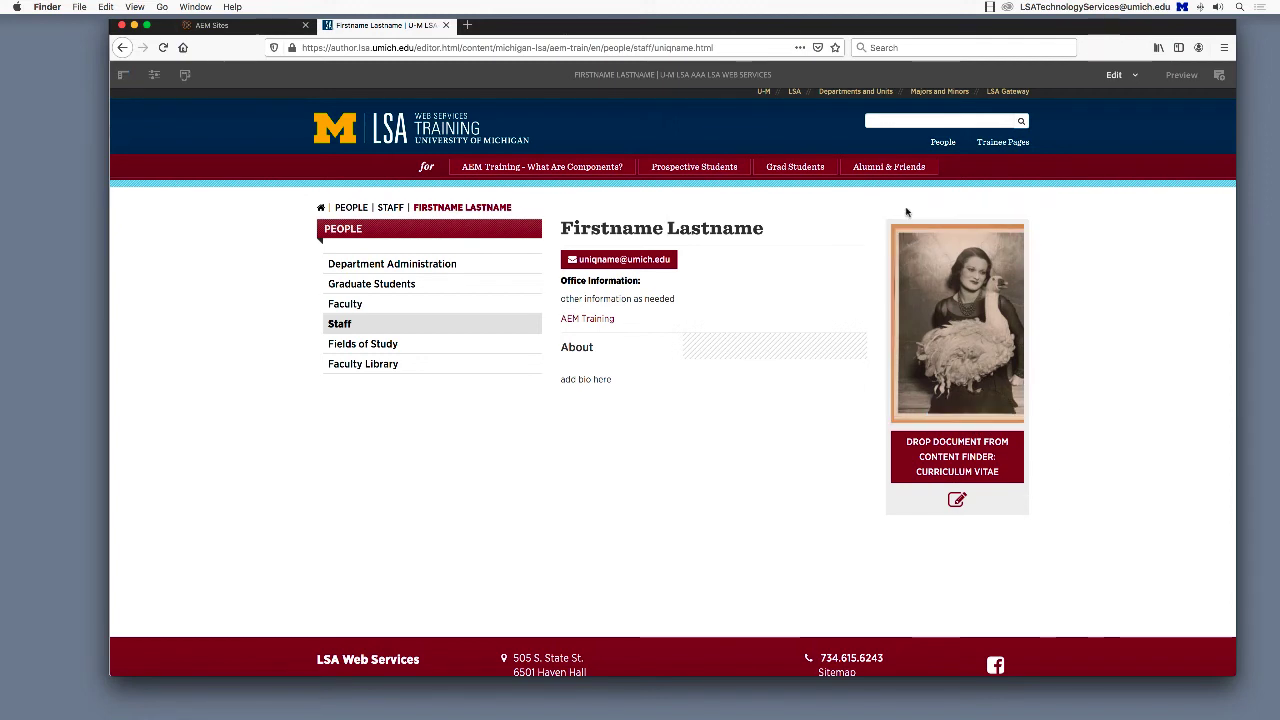
pyautogui.click(955, 320)
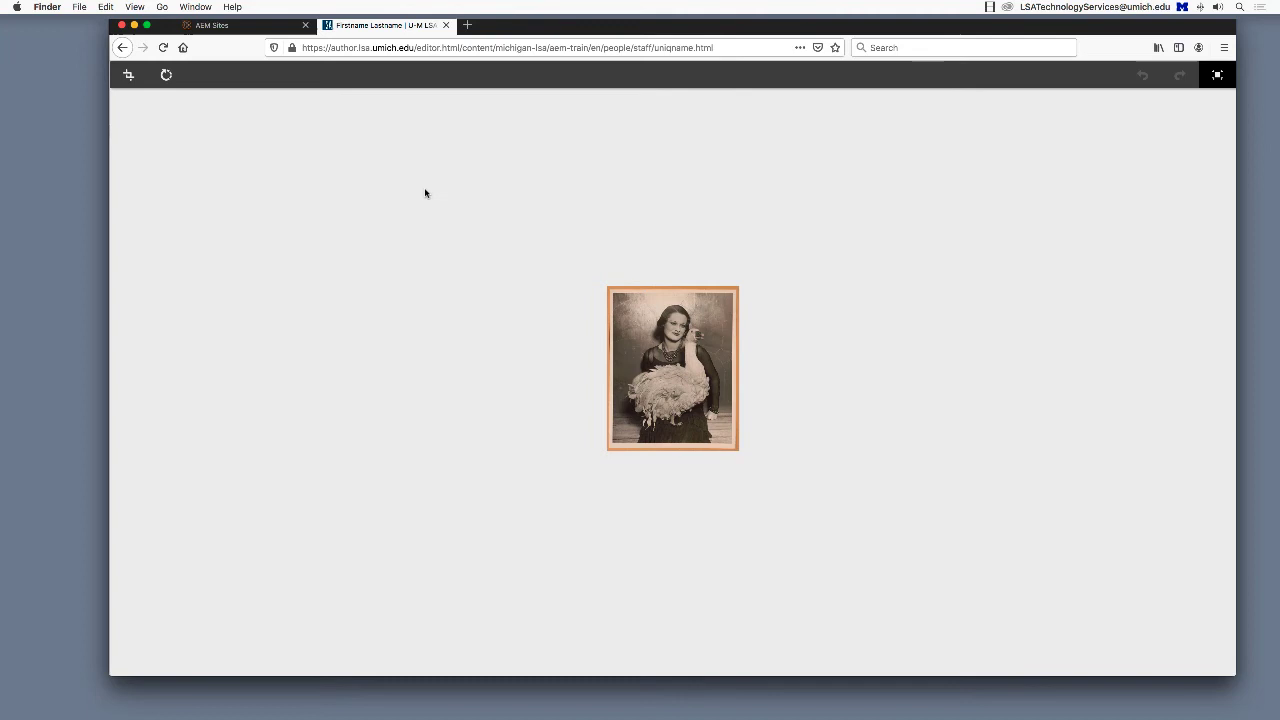
pyautogui.click(128, 75)
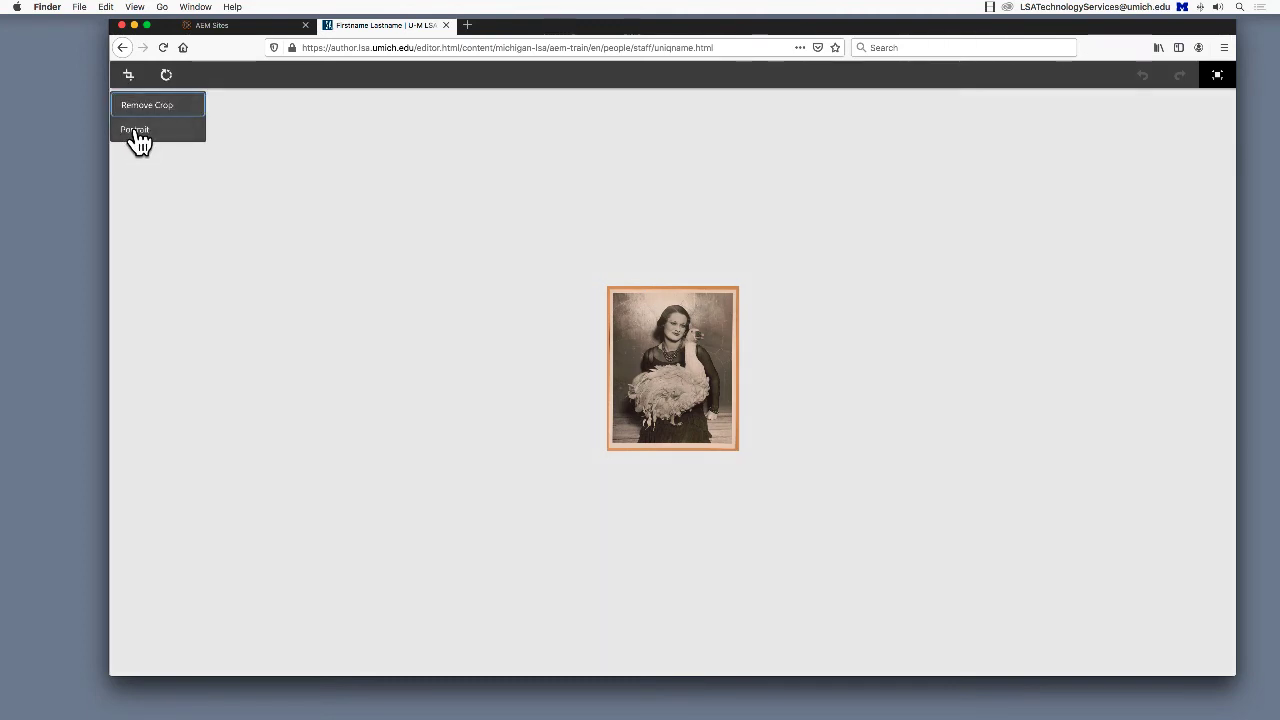
pyautogui.click(135, 130)
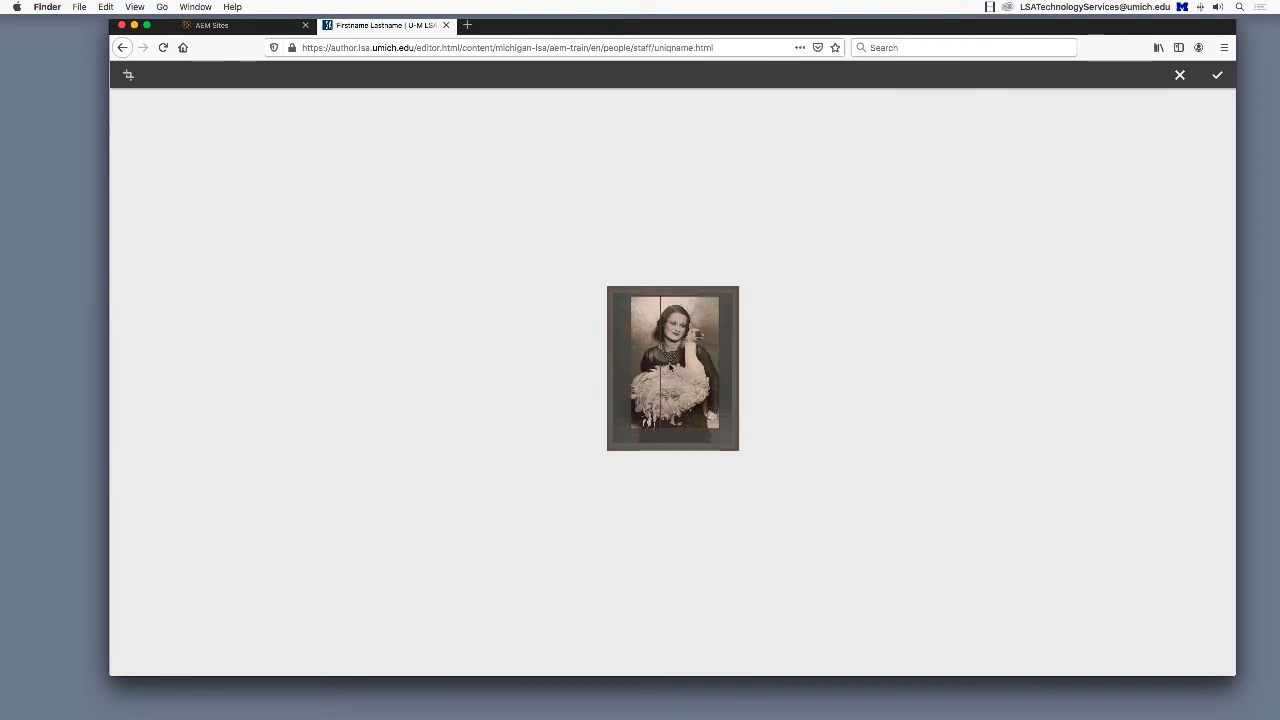
pyautogui.click(672, 367)
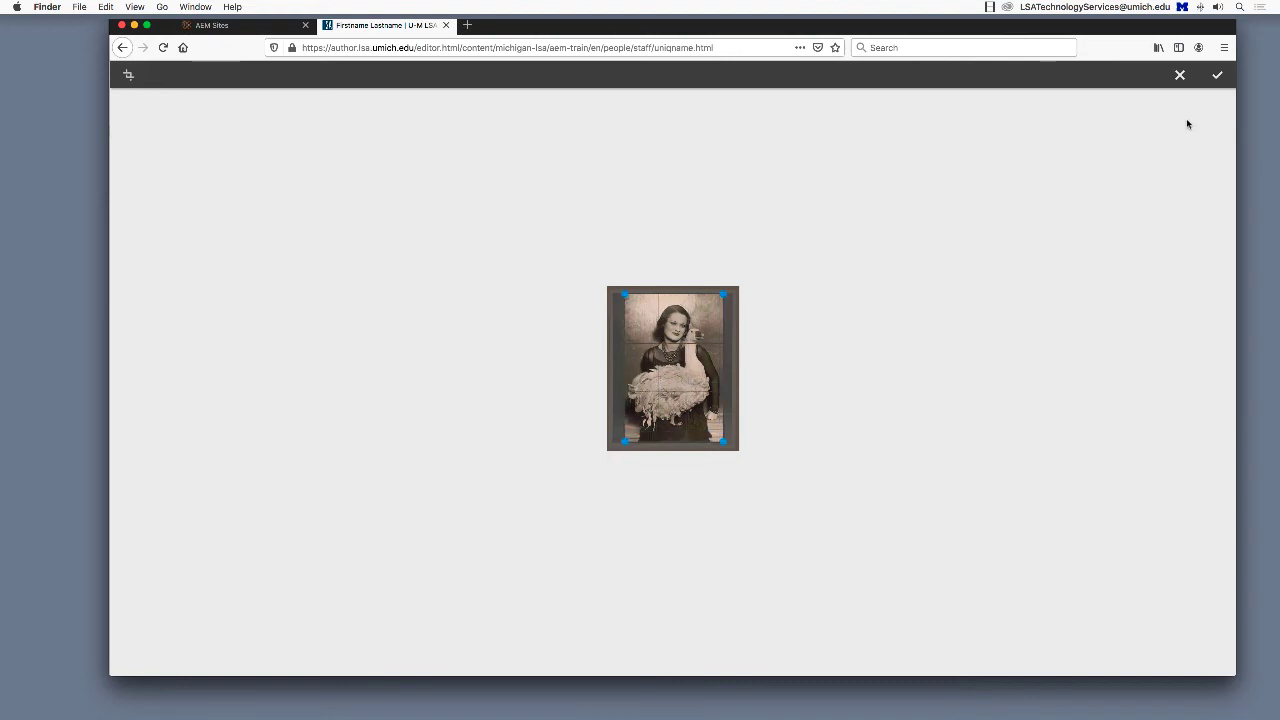
pyautogui.click(1217, 75)
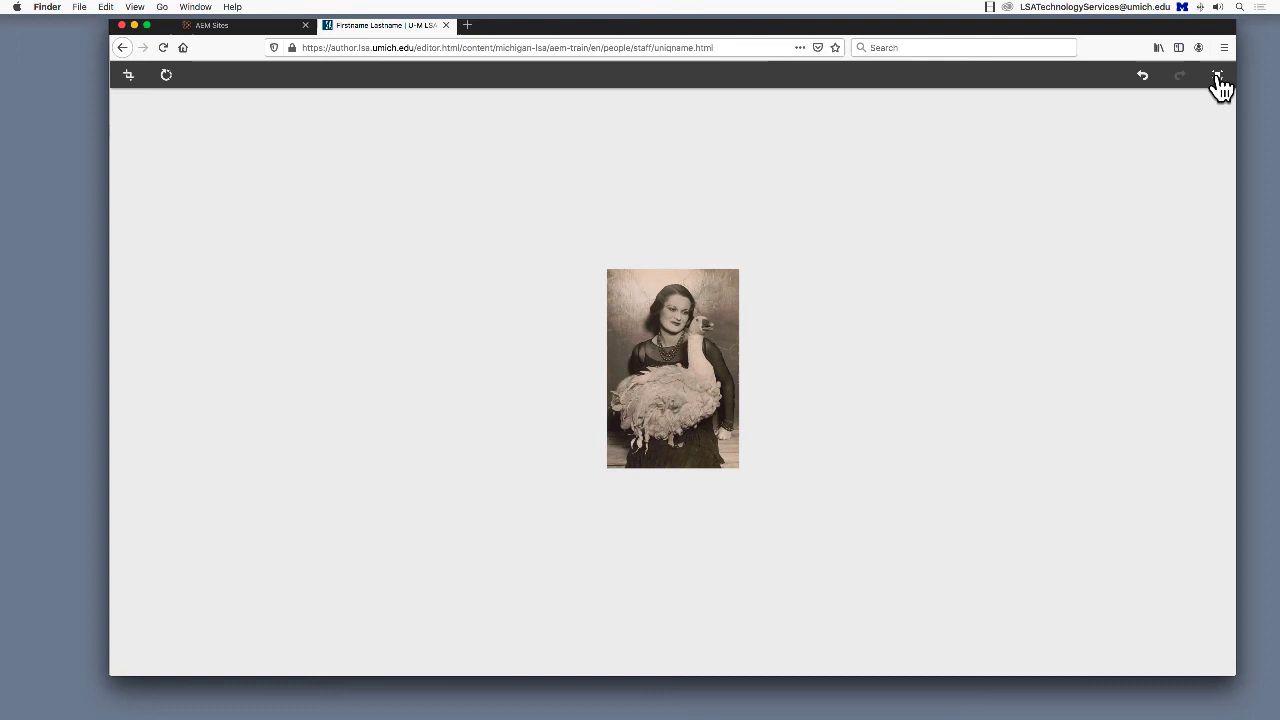
pyautogui.moveTo(1220, 82)
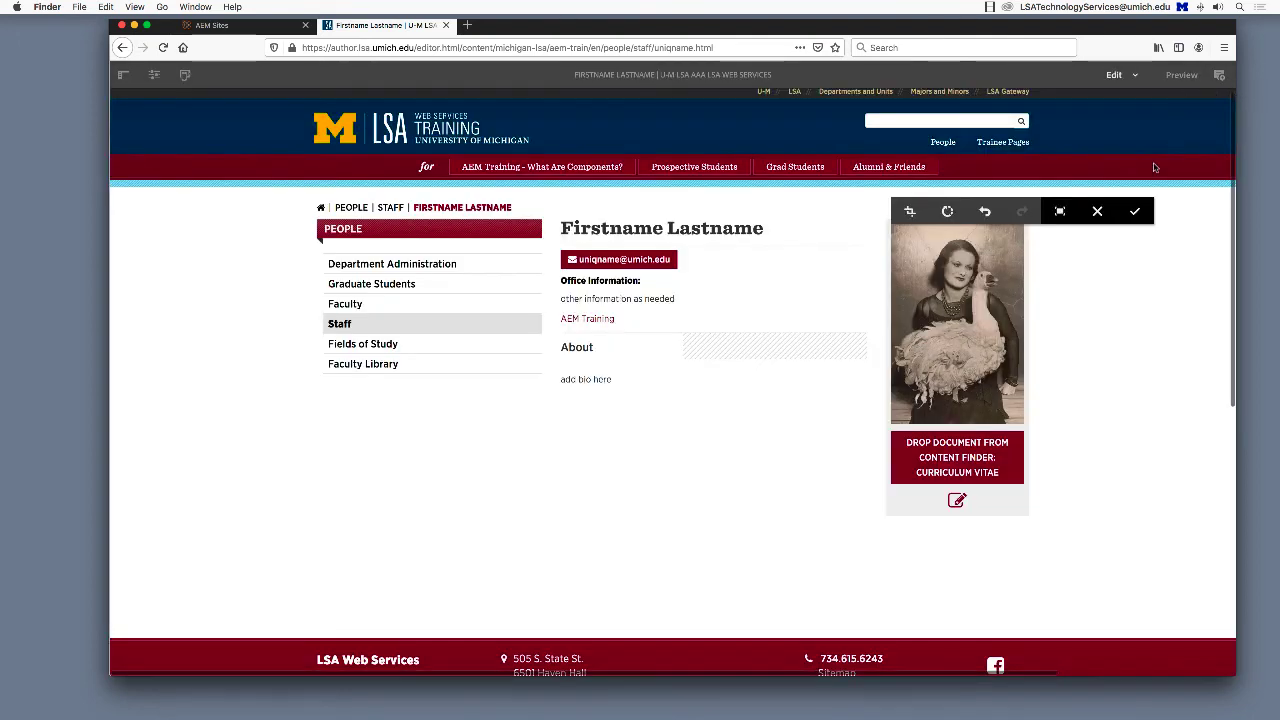
# Keep the cropped photo on the page and filter the side panel assets to Documents.
pyautogui.click(1097, 211)
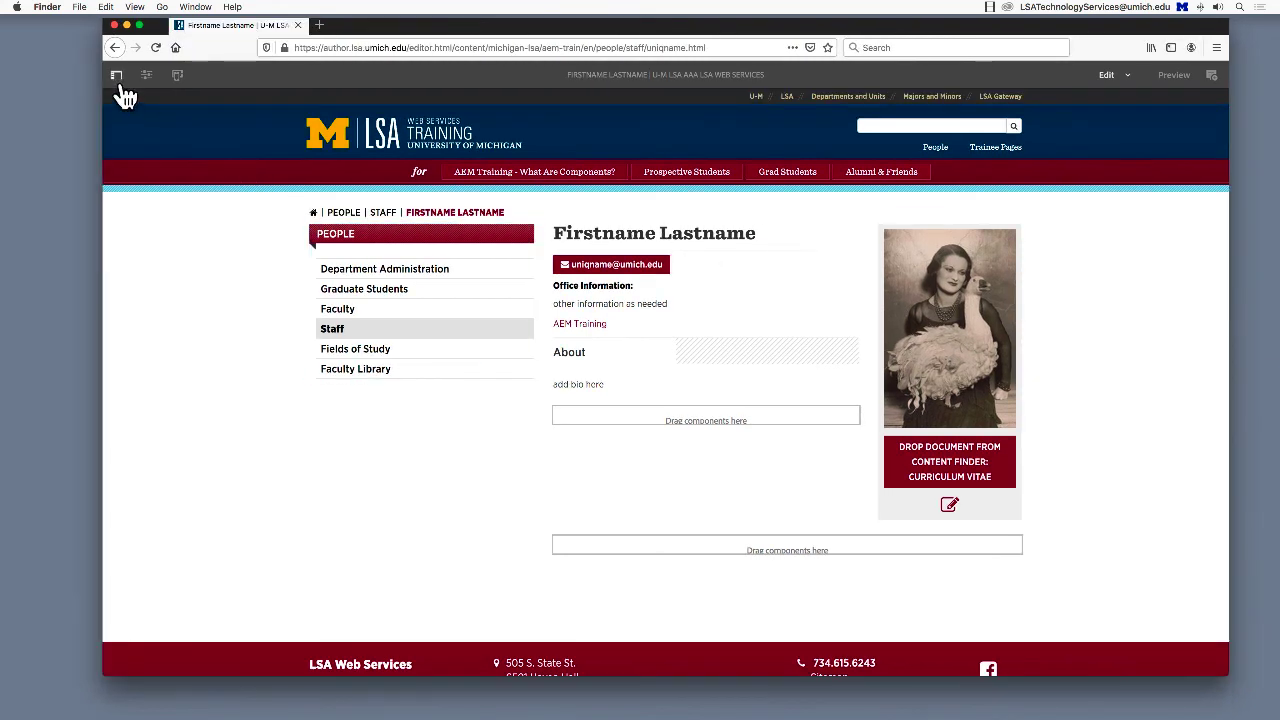
pyautogui.click(117, 75)
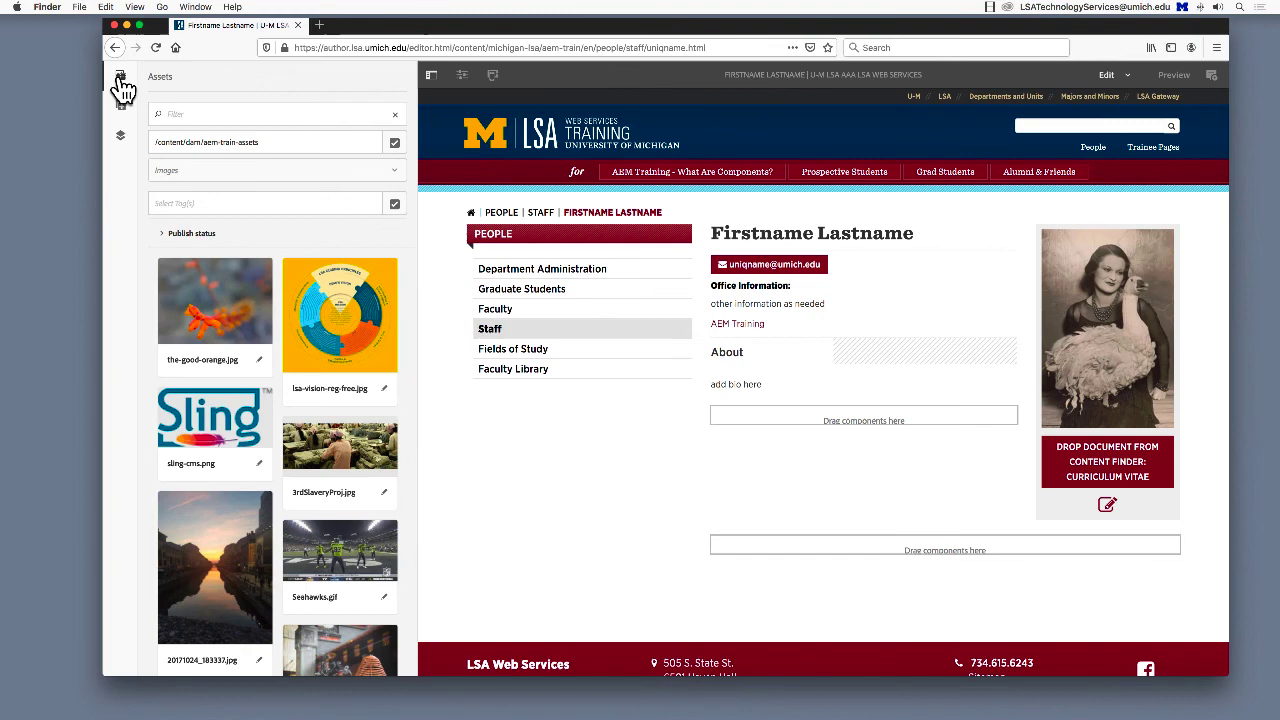
pyautogui.click(275, 170)
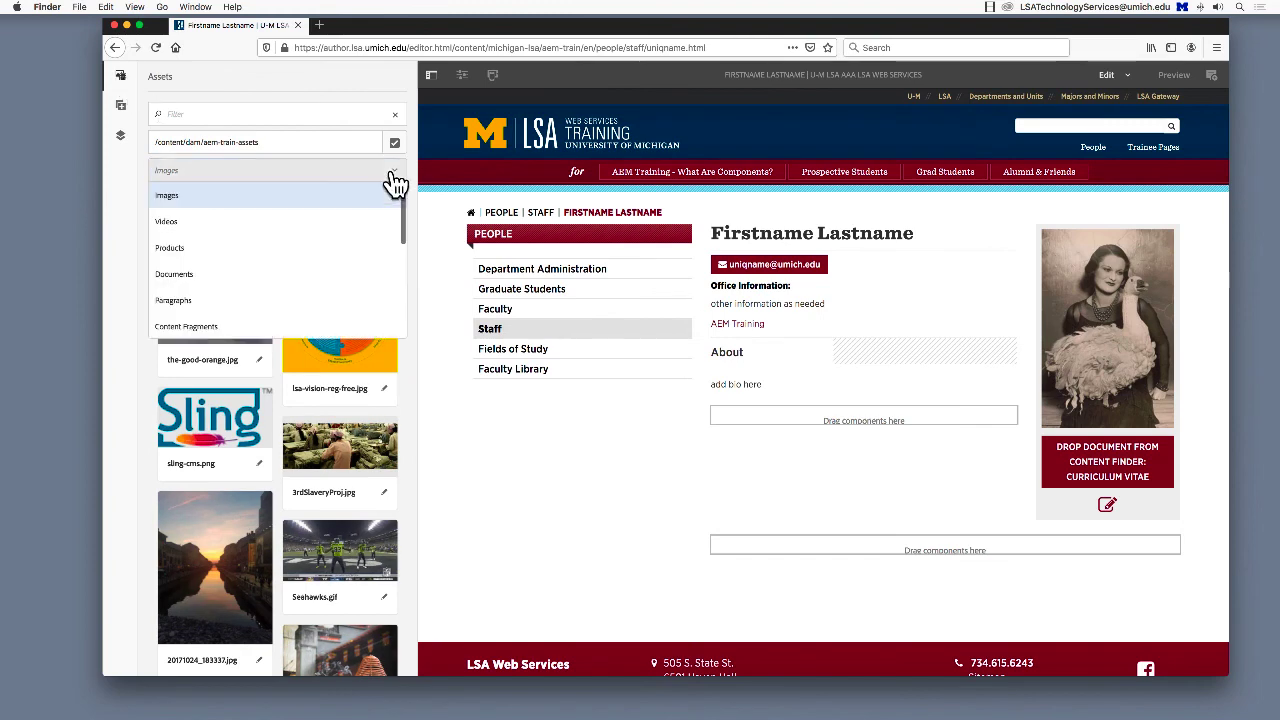
pyautogui.moveTo(360, 274)
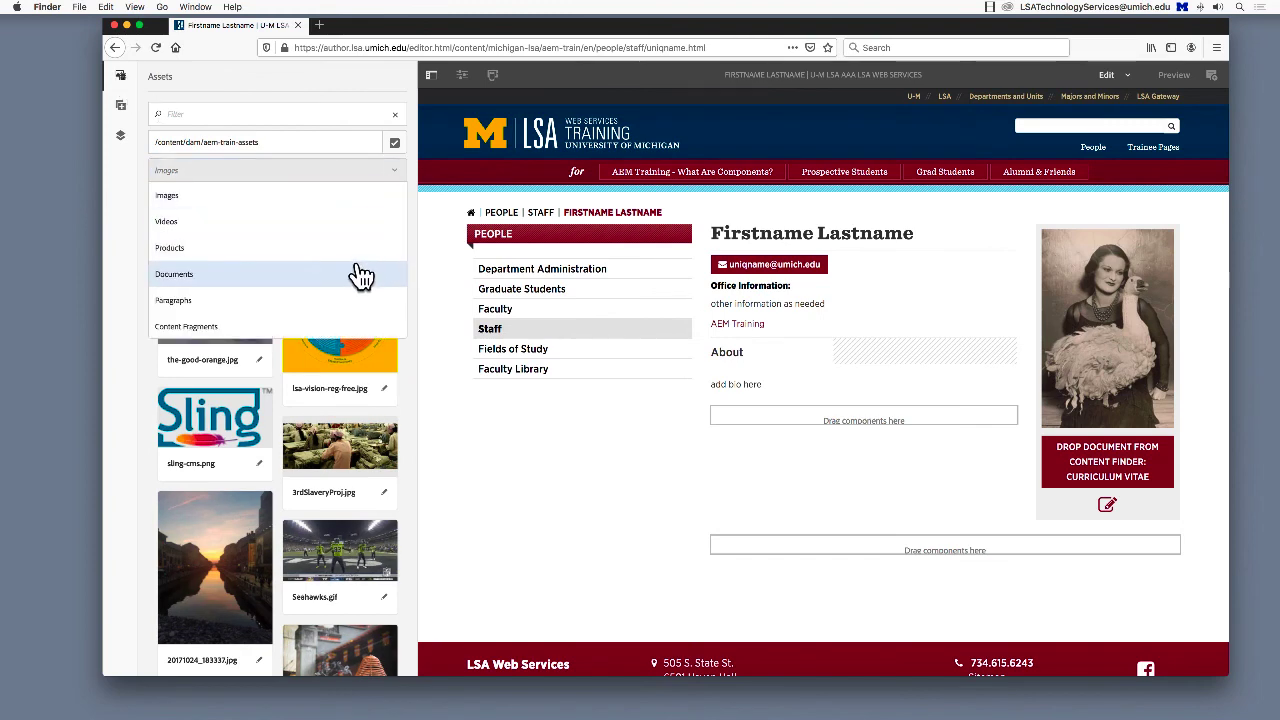
pyautogui.click(174, 274)
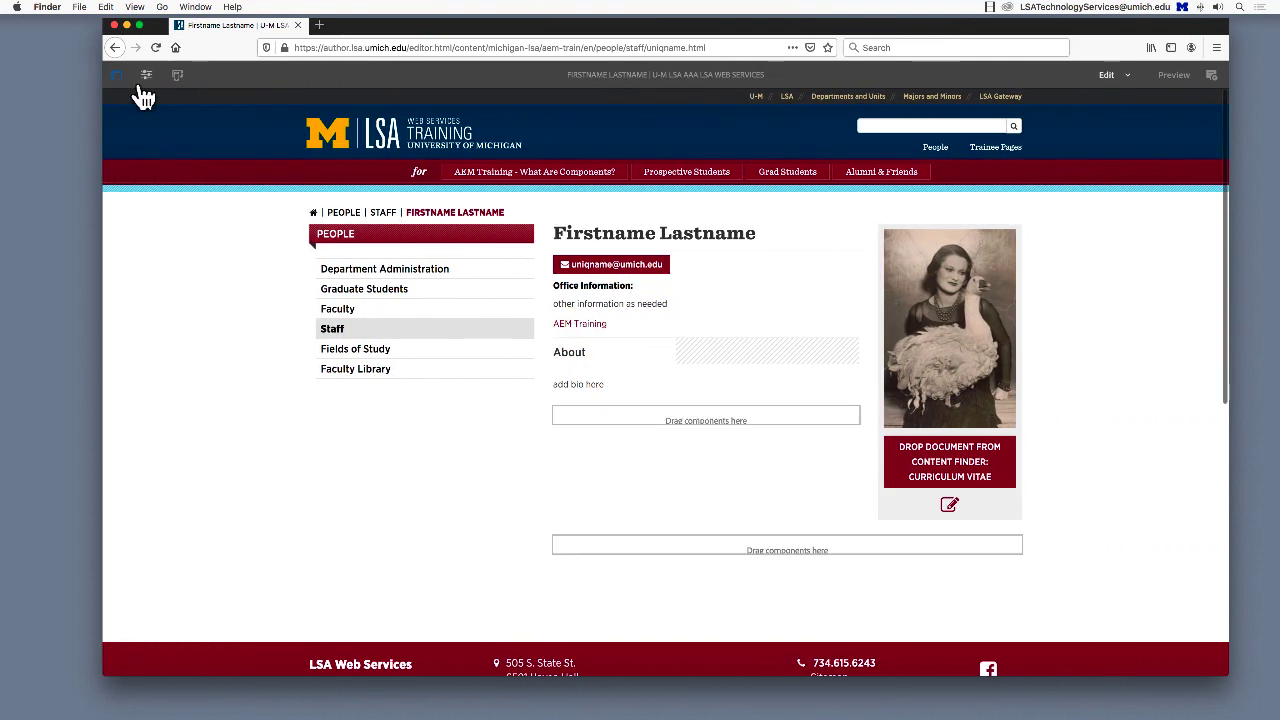
# Publish the Firstname Lastname page together with its referenced IconPDF.pdf asset.
pyautogui.click(116, 75)
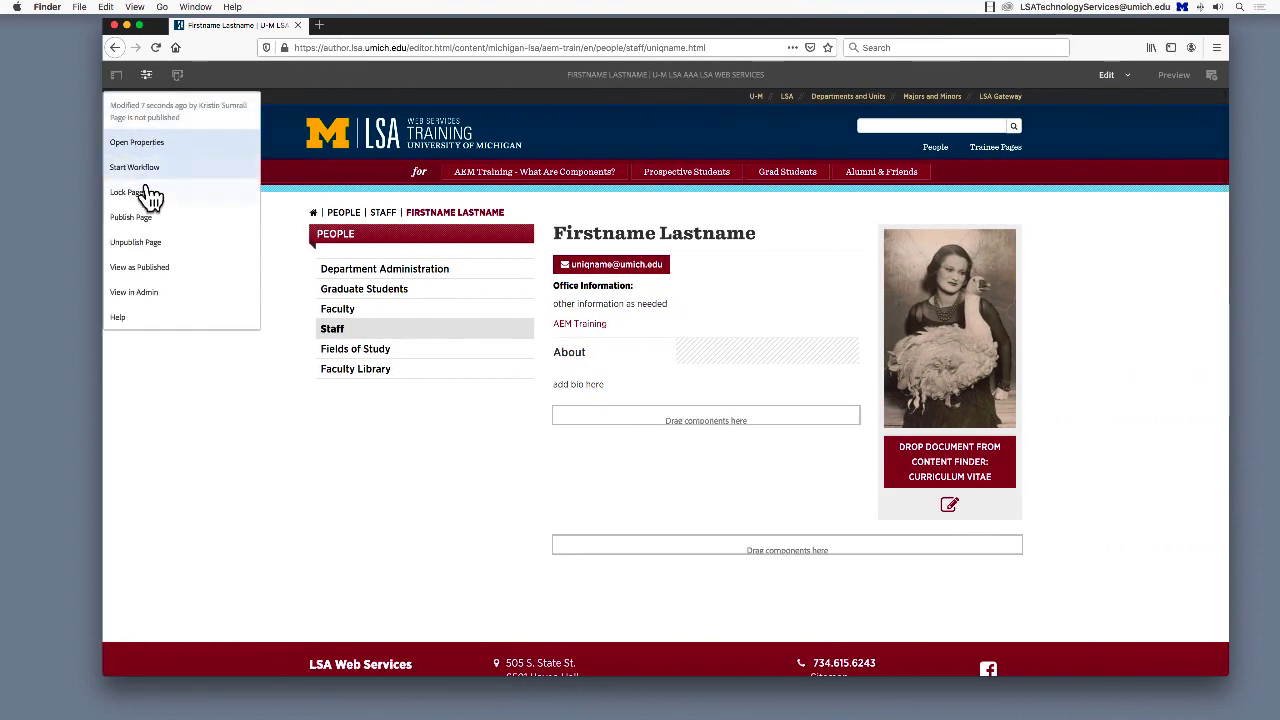
pyautogui.click(131, 217)
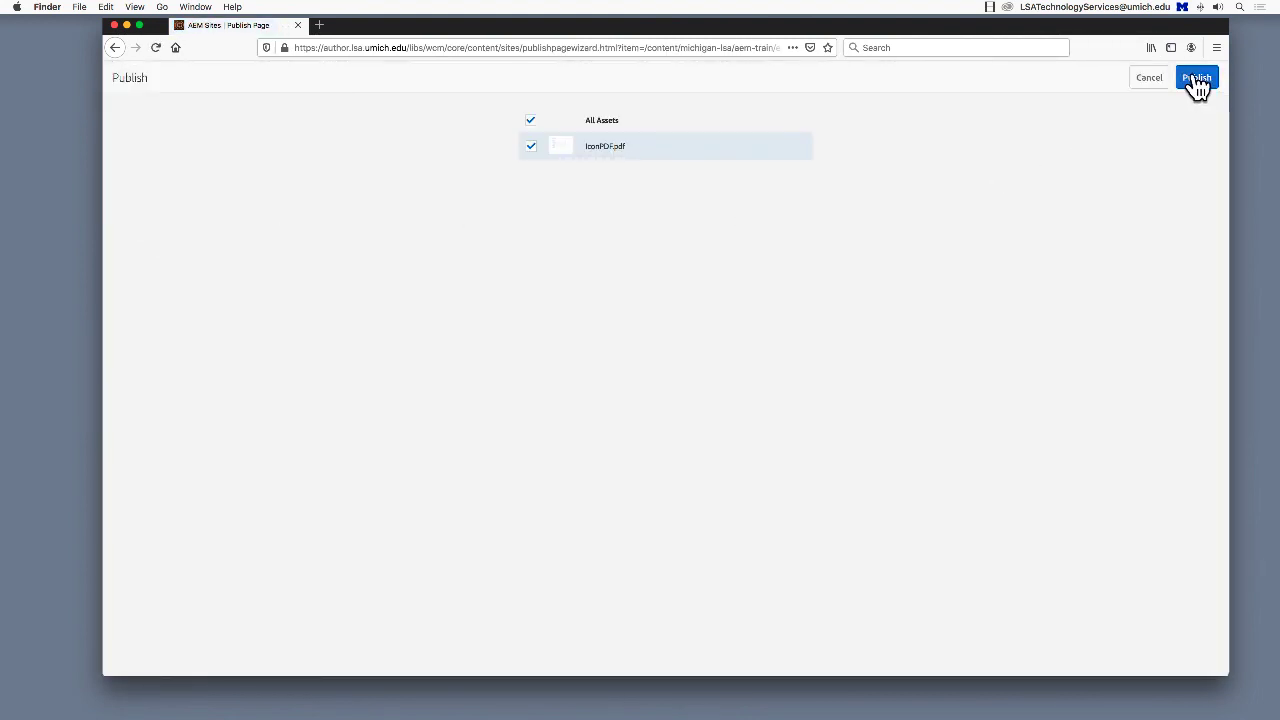
pyautogui.click(1196, 77)
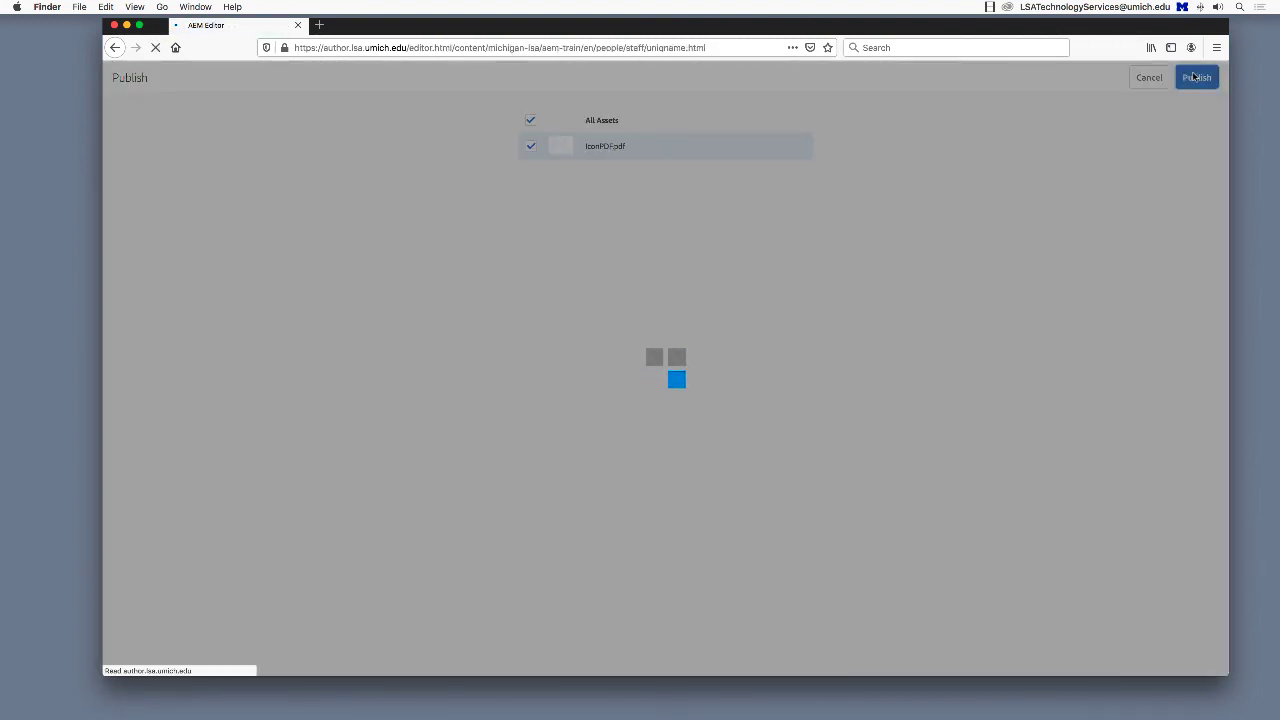
pyautogui.click(1197, 77)
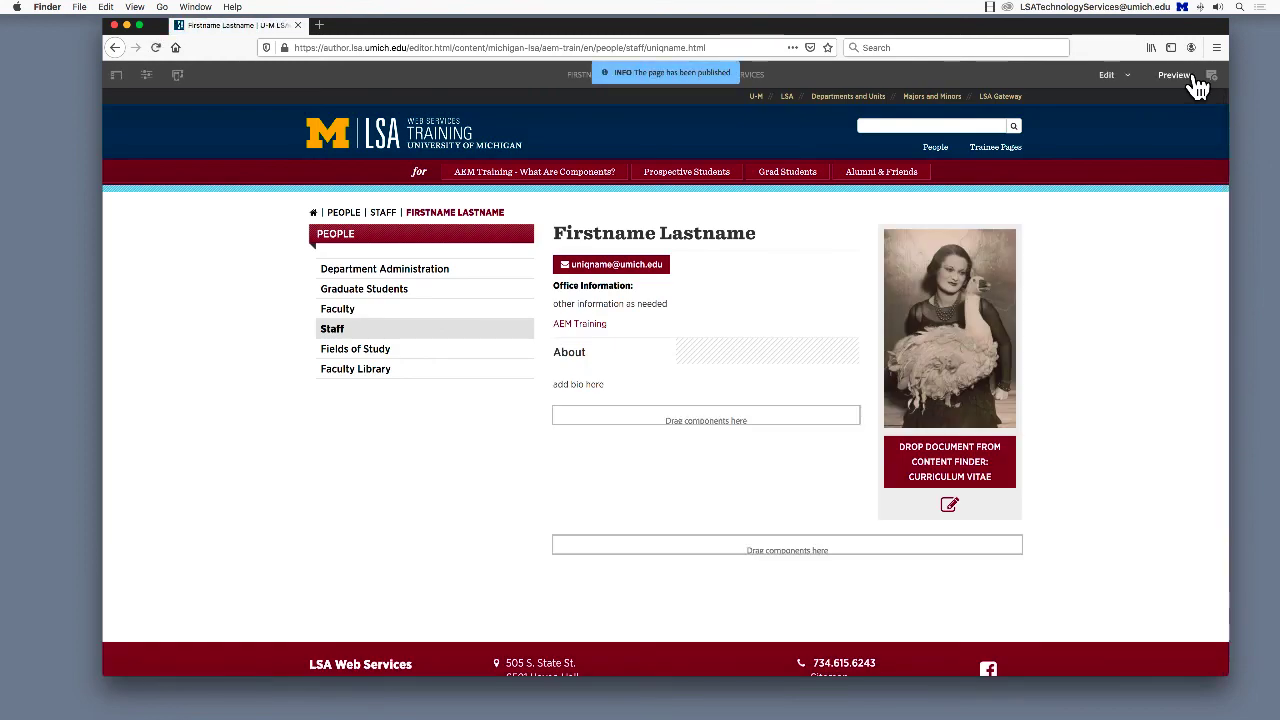